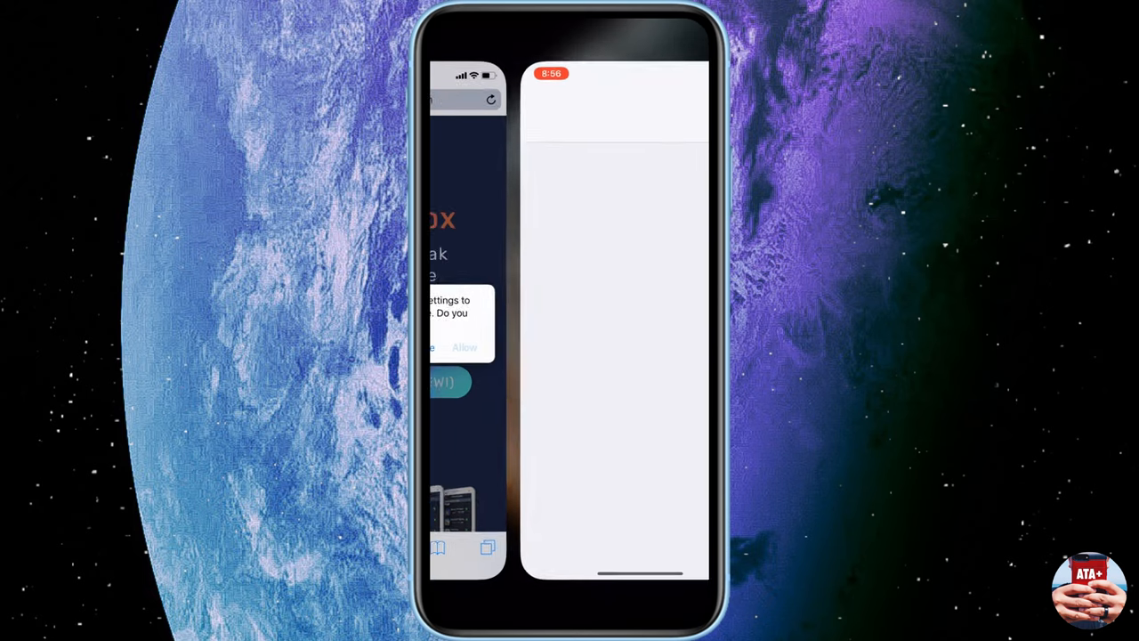
Step: Install the downloaded TweakBox configuration profile through iOS Settings and finish
{"action": "left_click", "coordinate": [463, 347]}
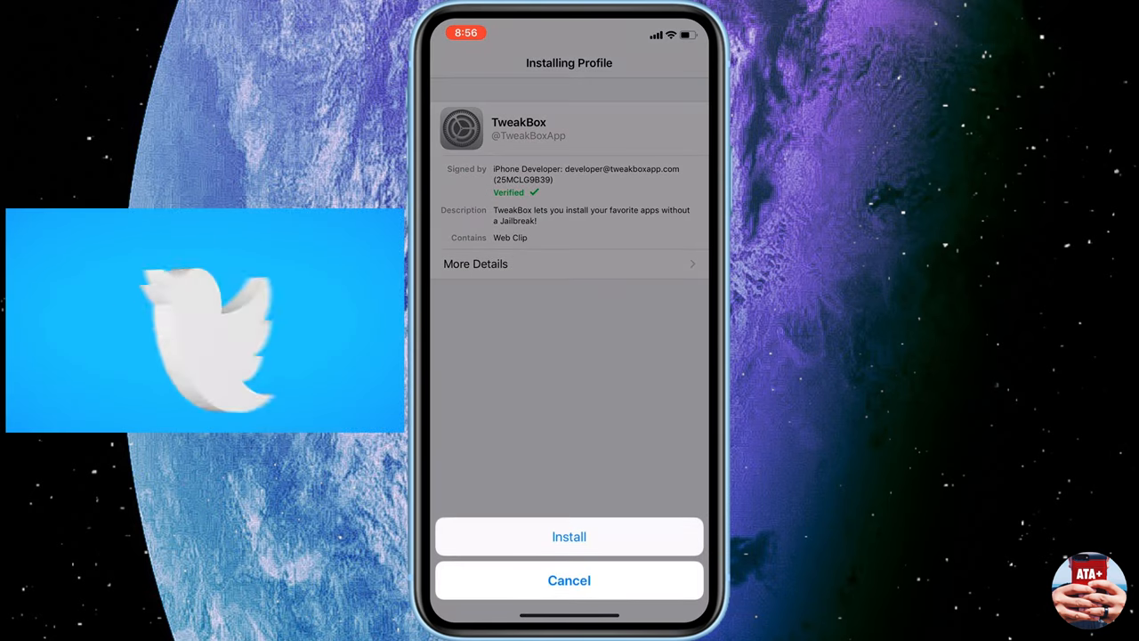
{"action": "left_click", "coordinate": [570, 536]}
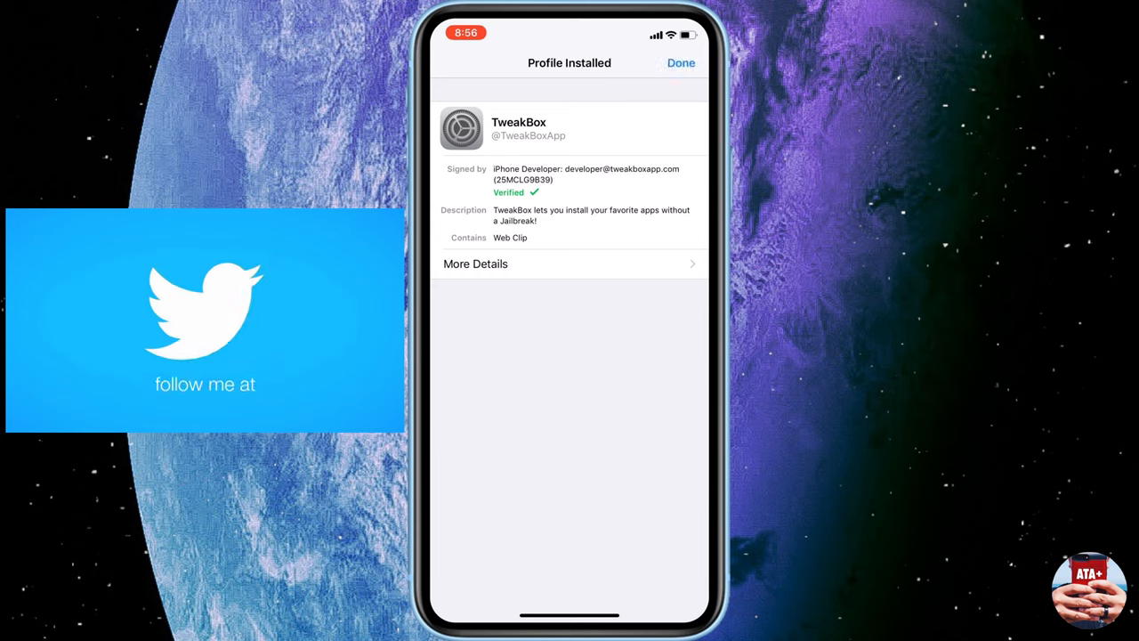
{"action": "left_click", "coordinate": [680, 62]}
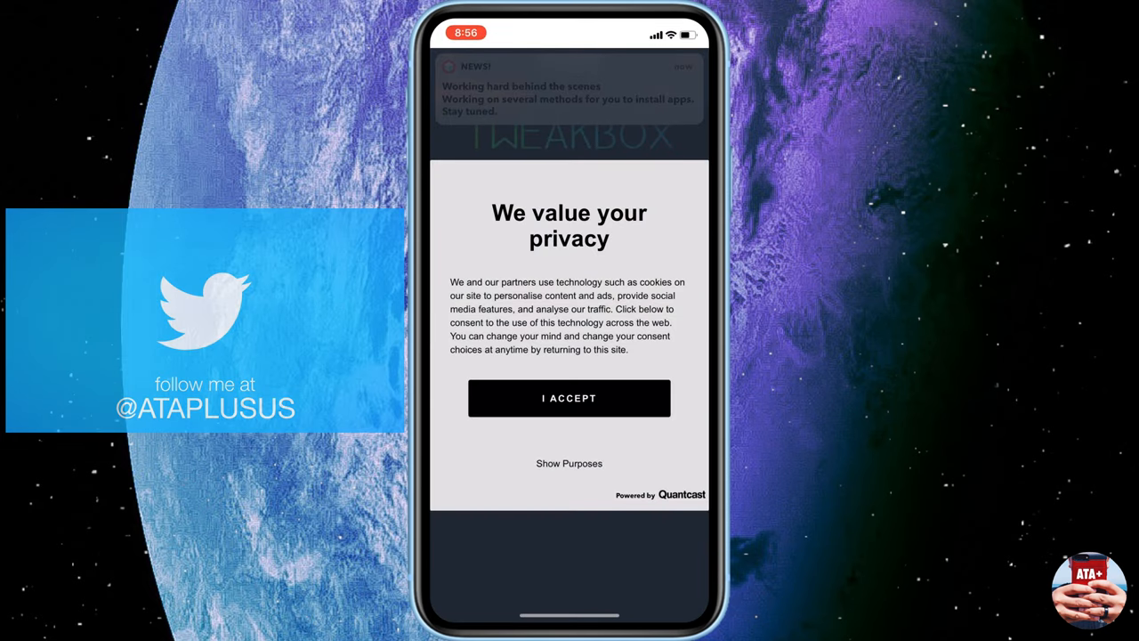
Step: Accept the consent, install GBA4iOS from Tweakbox Apps and trust the enterprise developer
{"action": "left_click", "coordinate": [569, 399]}
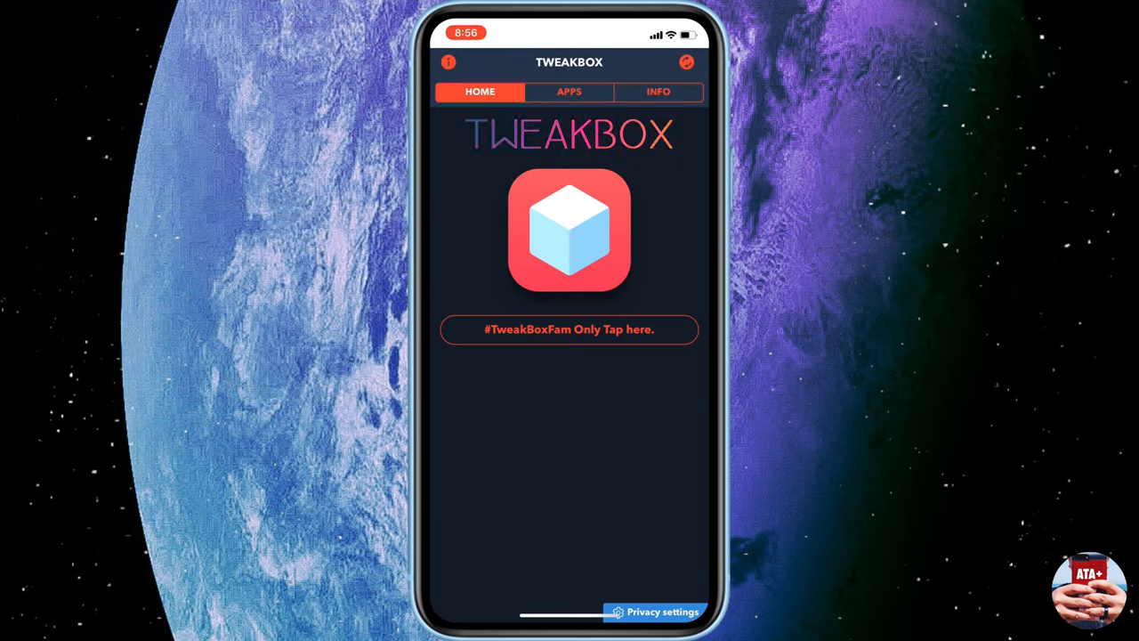
{"action": "left_click", "coordinate": [570, 93]}
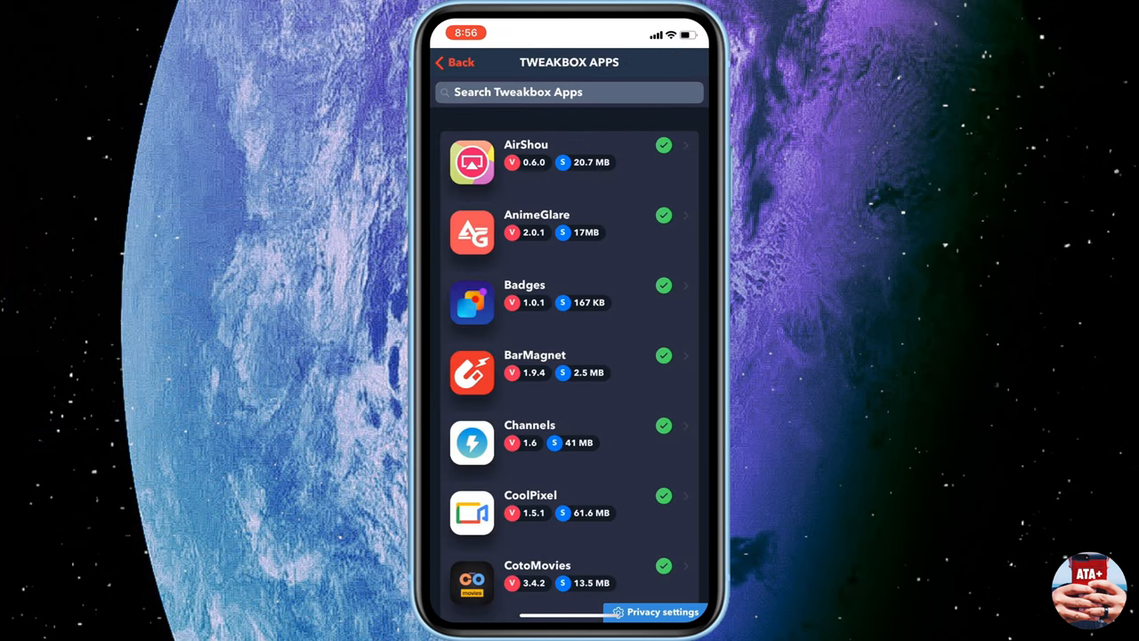
{"action": "scroll", "scroll_direction": "down", "scroll_amount": 3}
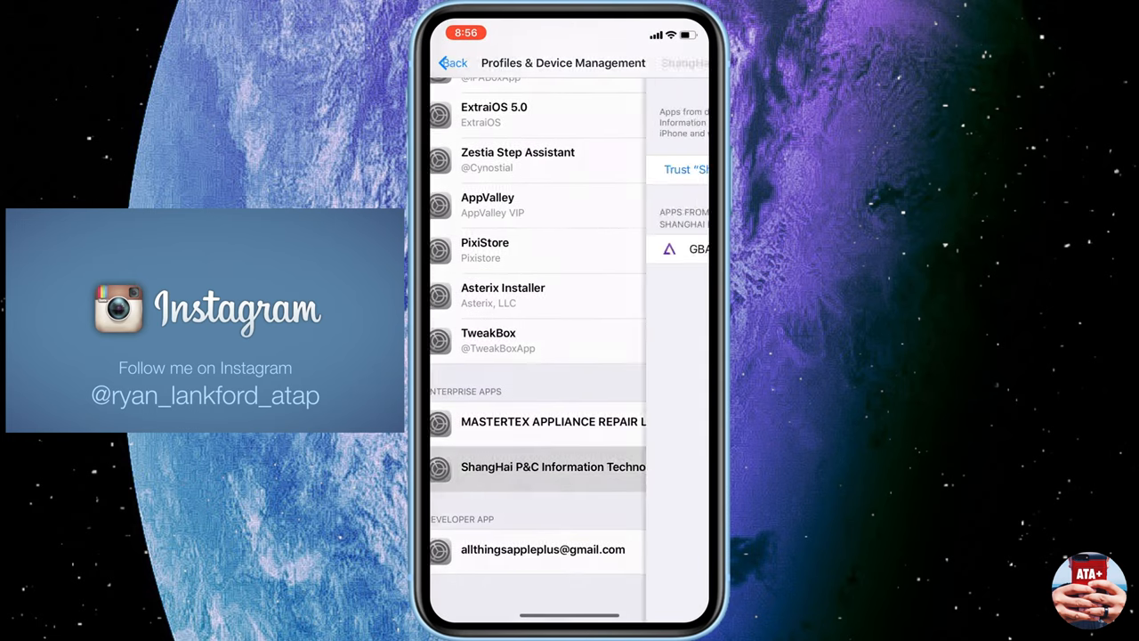
{"action": "left_click", "coordinate": [552, 466]}
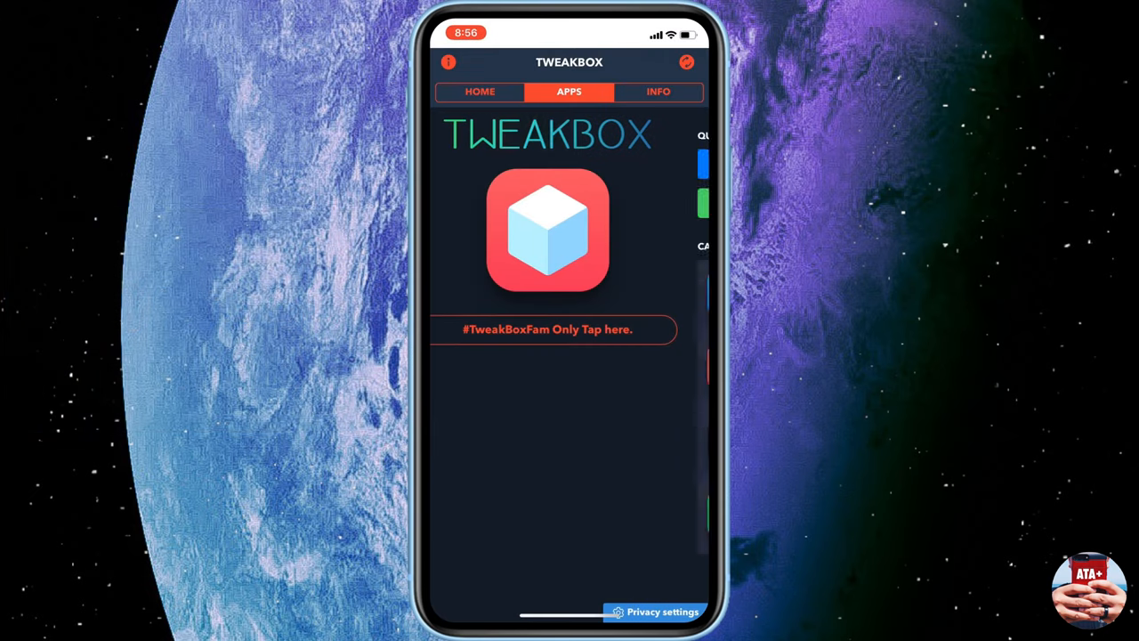
Step: Install CotoMovies from Tweakbox Apps, launch it and answer its notification prompt
{"action": "left_click", "coordinate": [548, 229]}
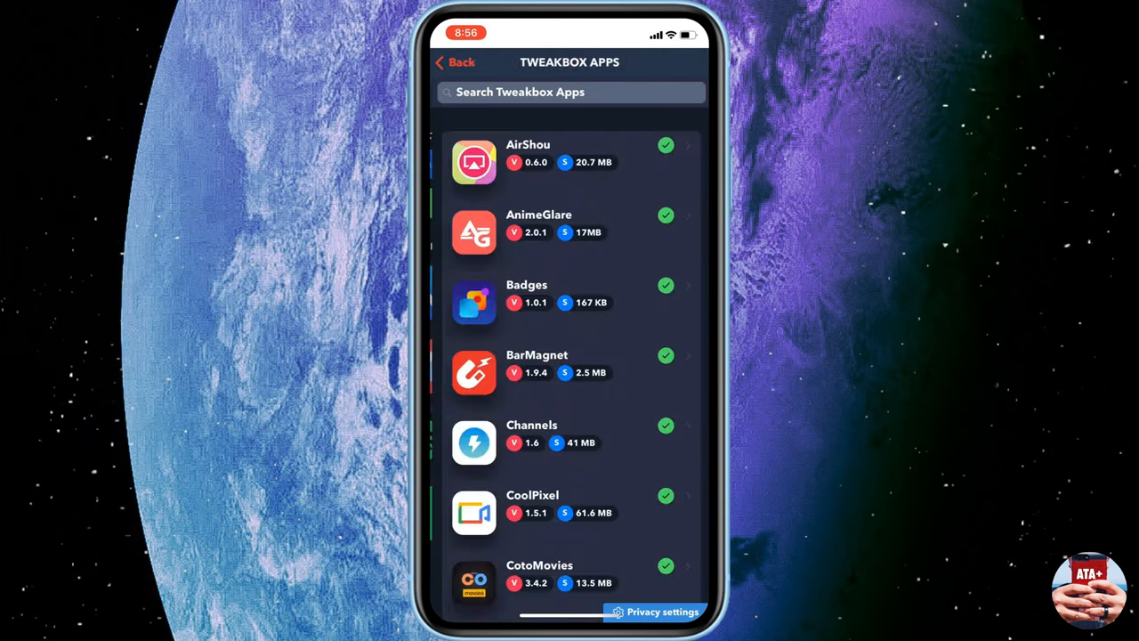
{"action": "scroll", "scroll_direction": "down", "scroll_amount": 3}
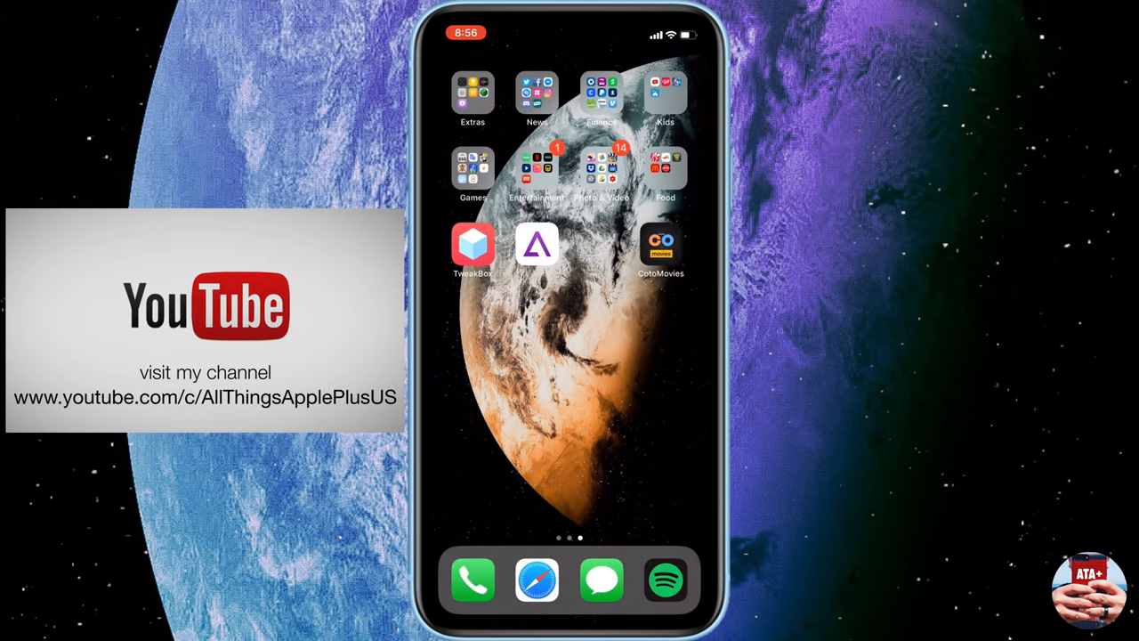
{"action": "left_click", "coordinate": [666, 245]}
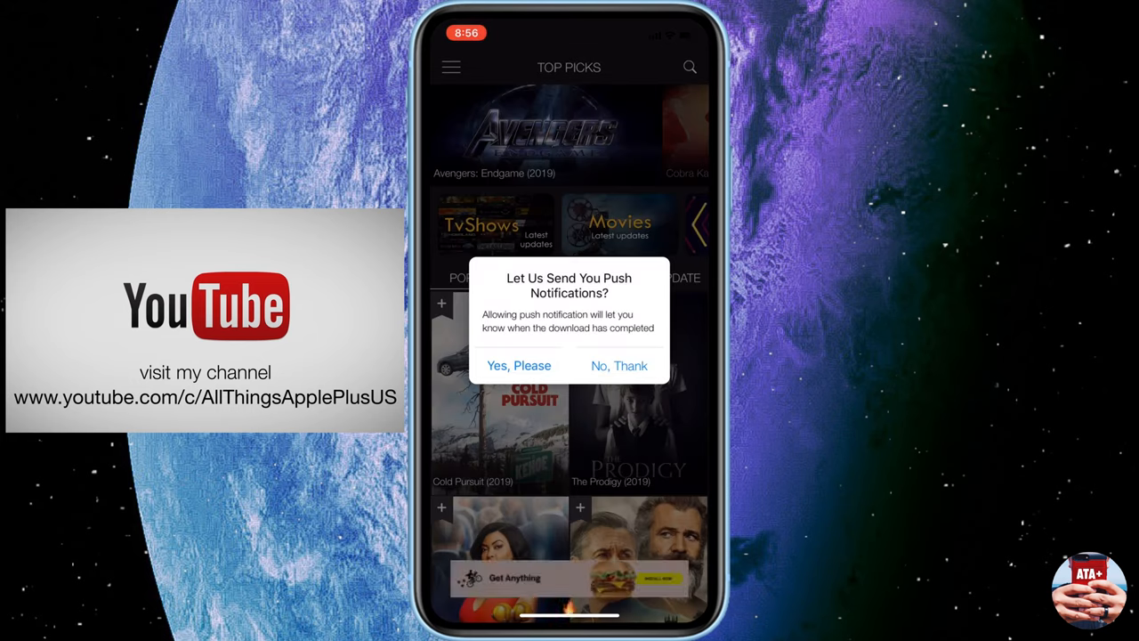
{"action": "left_click", "coordinate": [619, 365]}
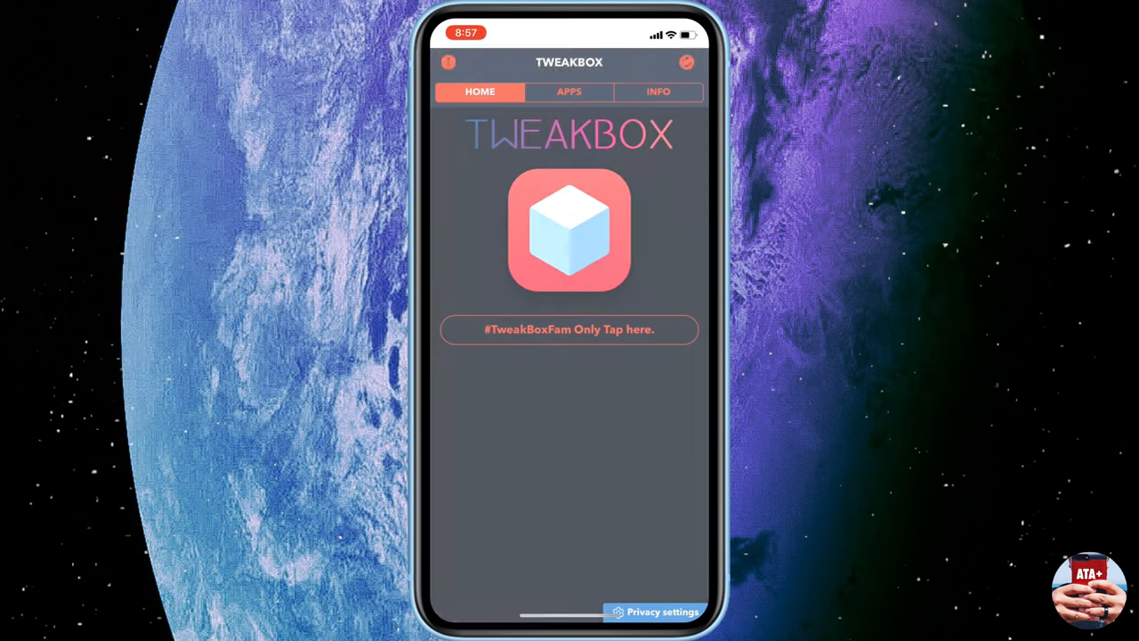
Step: Install the iNDS emulator from Tweakbox Apps and confirm it lands on the home screen
{"action": "left_click", "coordinate": [570, 92]}
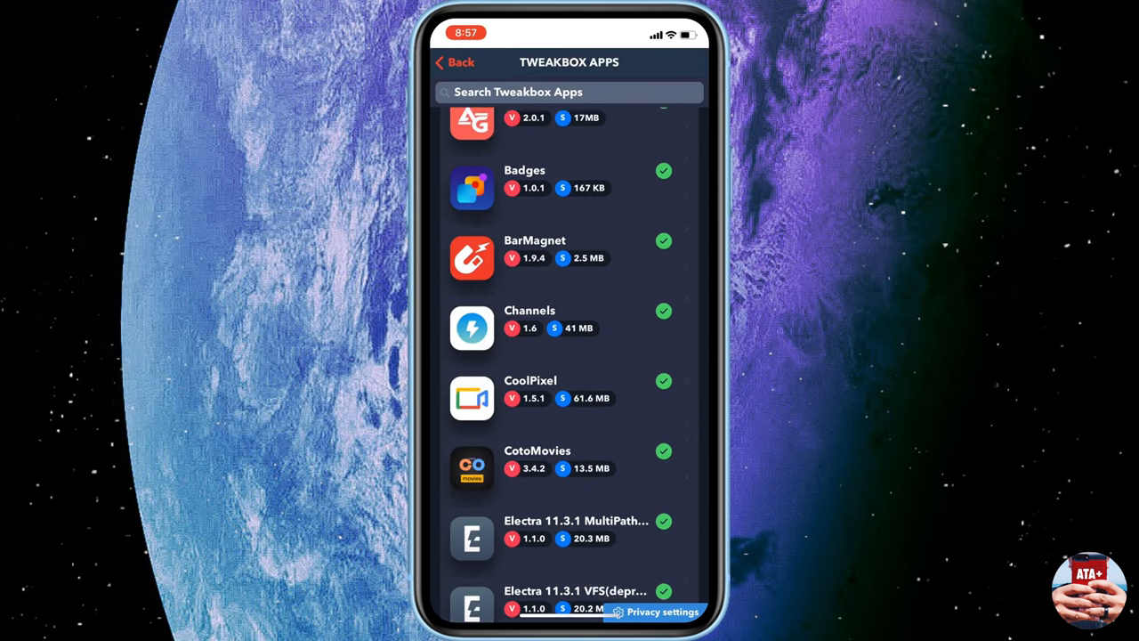
{"action": "scroll", "scroll_direction": "down", "scroll_amount": 3}
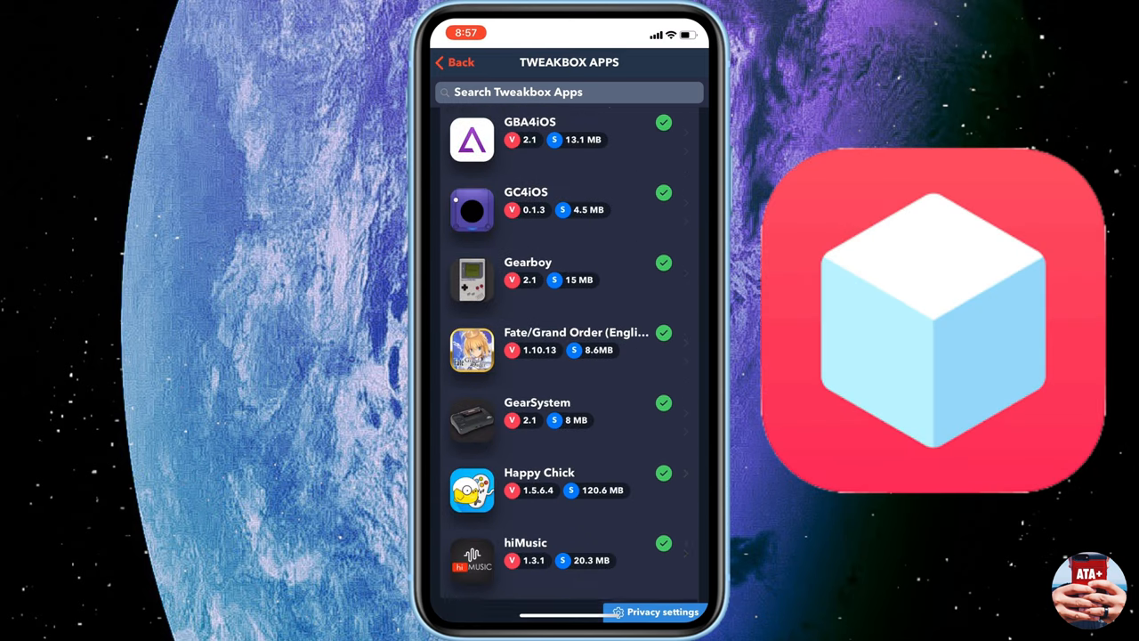
{"action": "scroll", "scroll_direction": "down", "scroll_amount": 3}
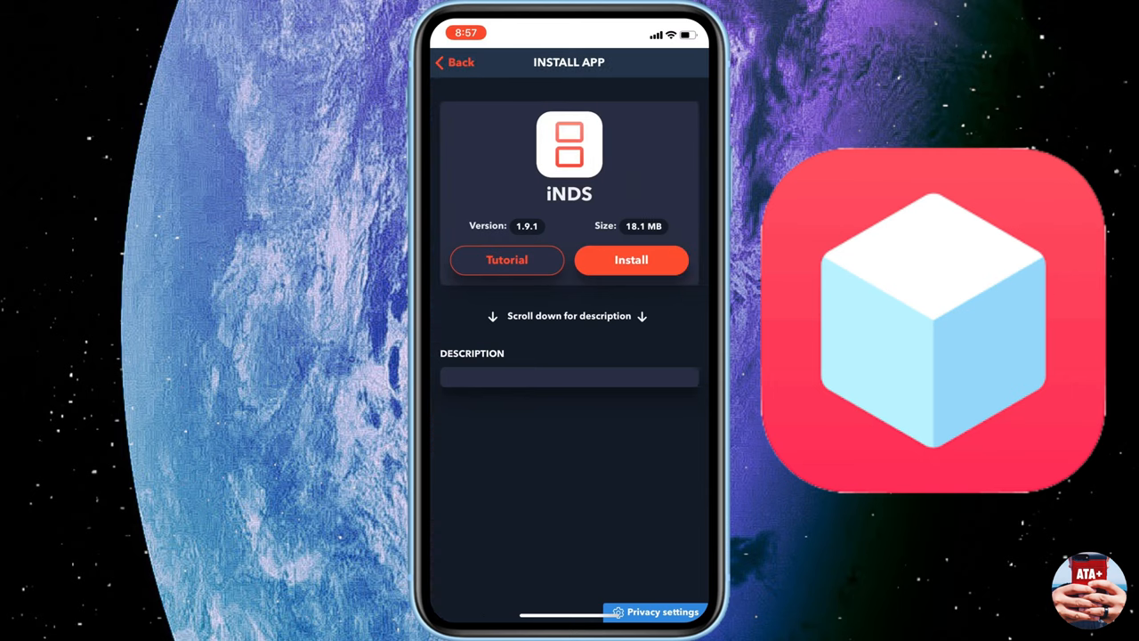
{"action": "left_click", "coordinate": [454, 61]}
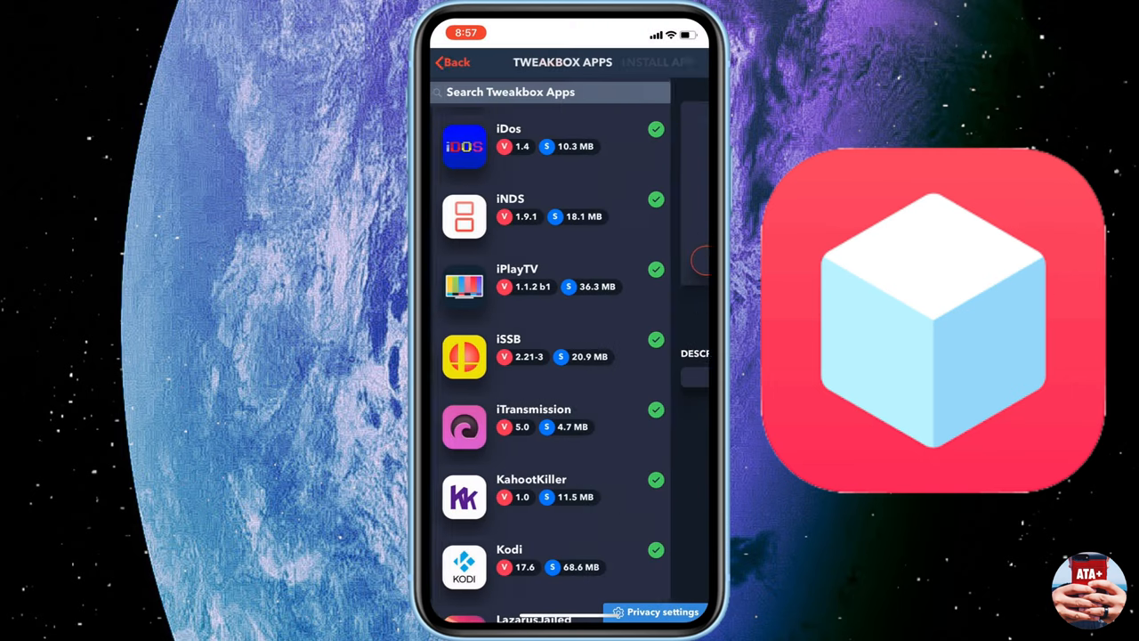
{"action": "scroll", "scroll_direction": "down", "scroll_amount": 3}
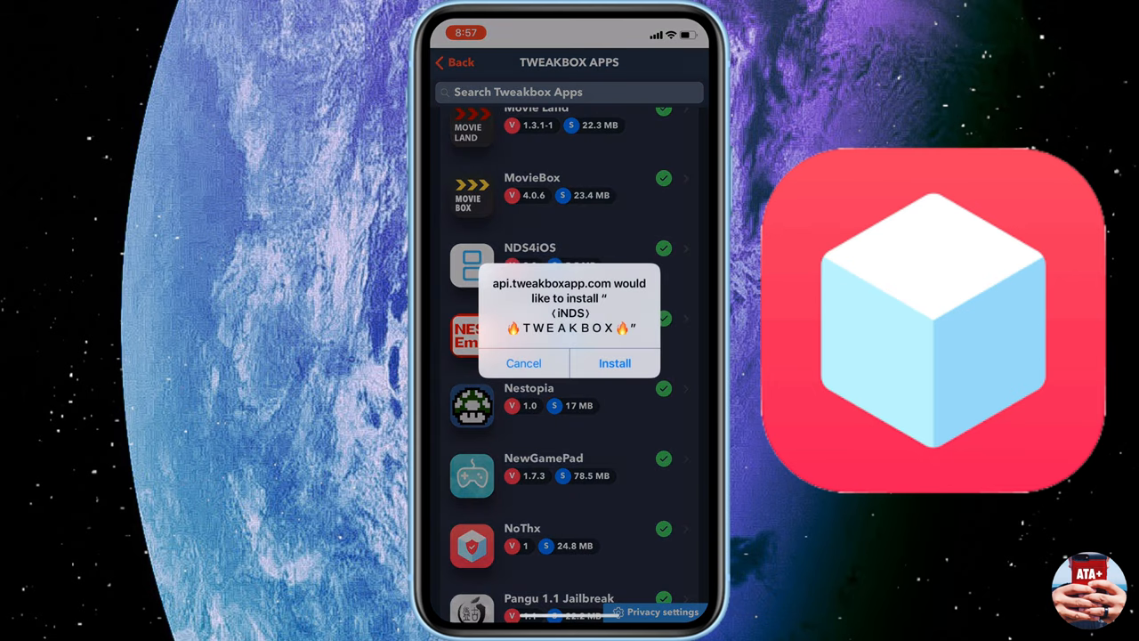
{"action": "left_click", "coordinate": [615, 363]}
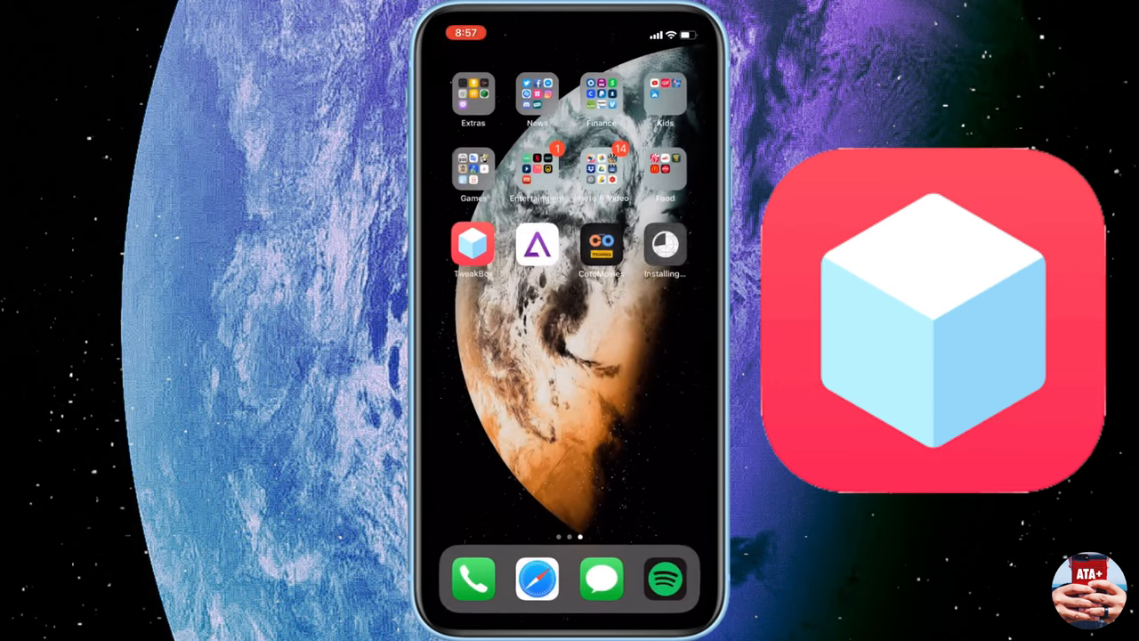
{"action": "left_click", "coordinate": [474, 245]}
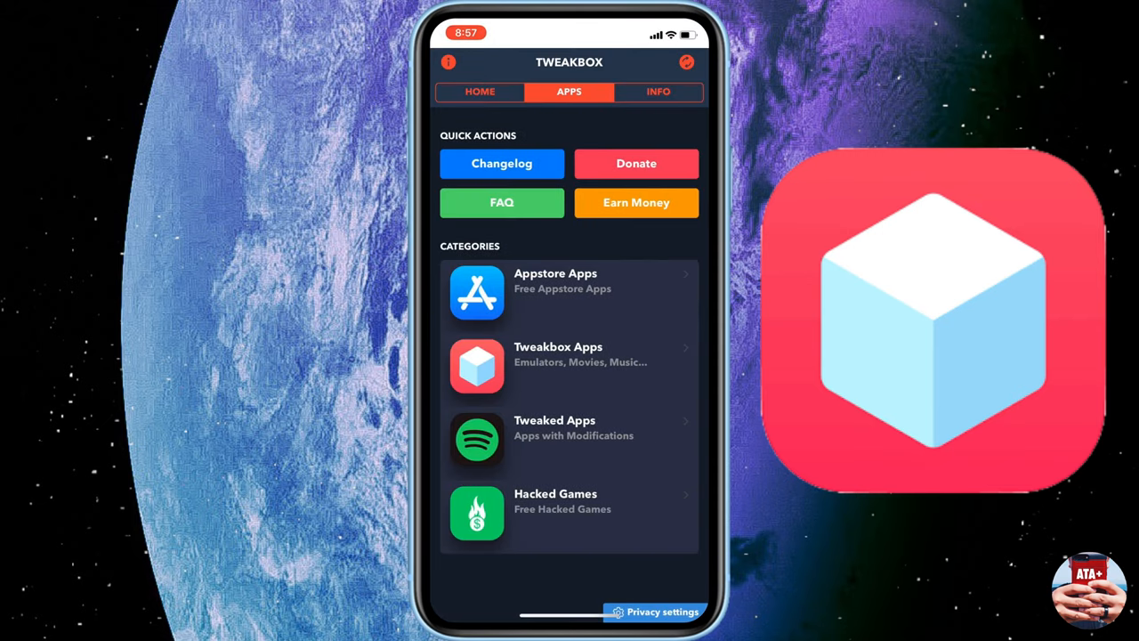
Step: Install Provenance from Tweakbox Apps so it appears beside the other emulators
{"action": "left_click", "coordinate": [570, 354]}
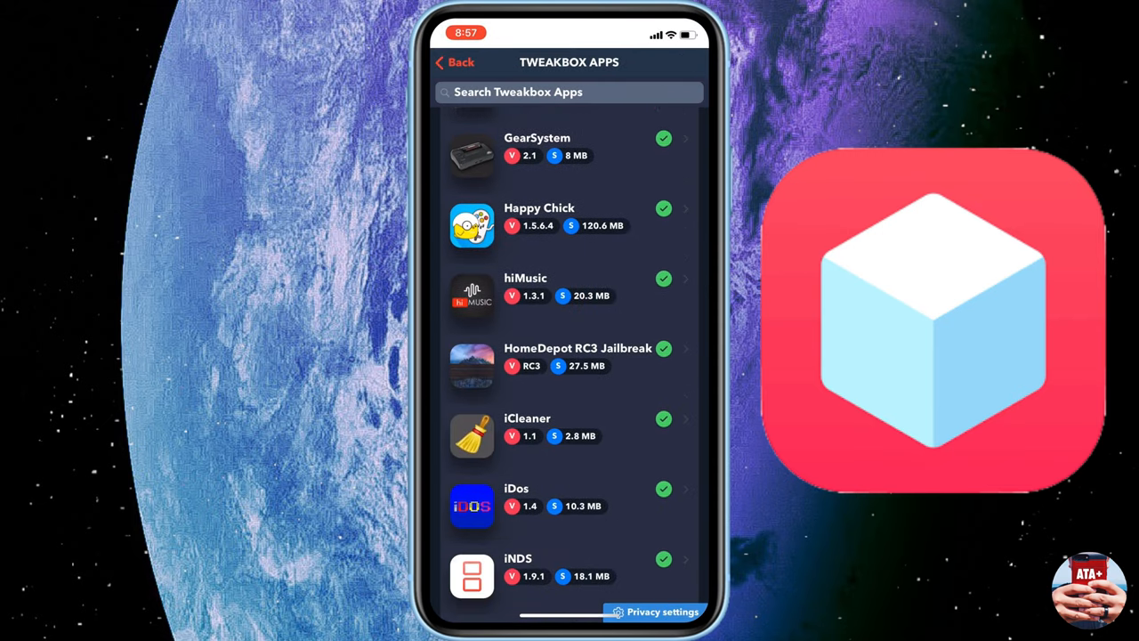
{"action": "scroll", "scroll_direction": "down", "scroll_amount": 3}
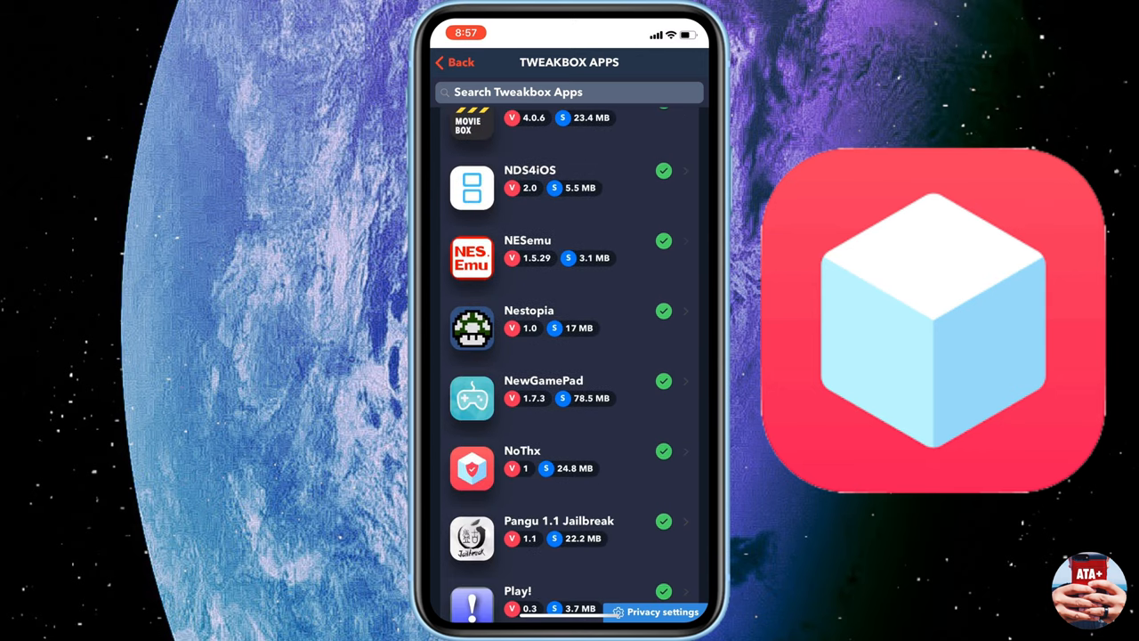
{"action": "scroll", "scroll_direction": "down", "scroll_amount": 3}
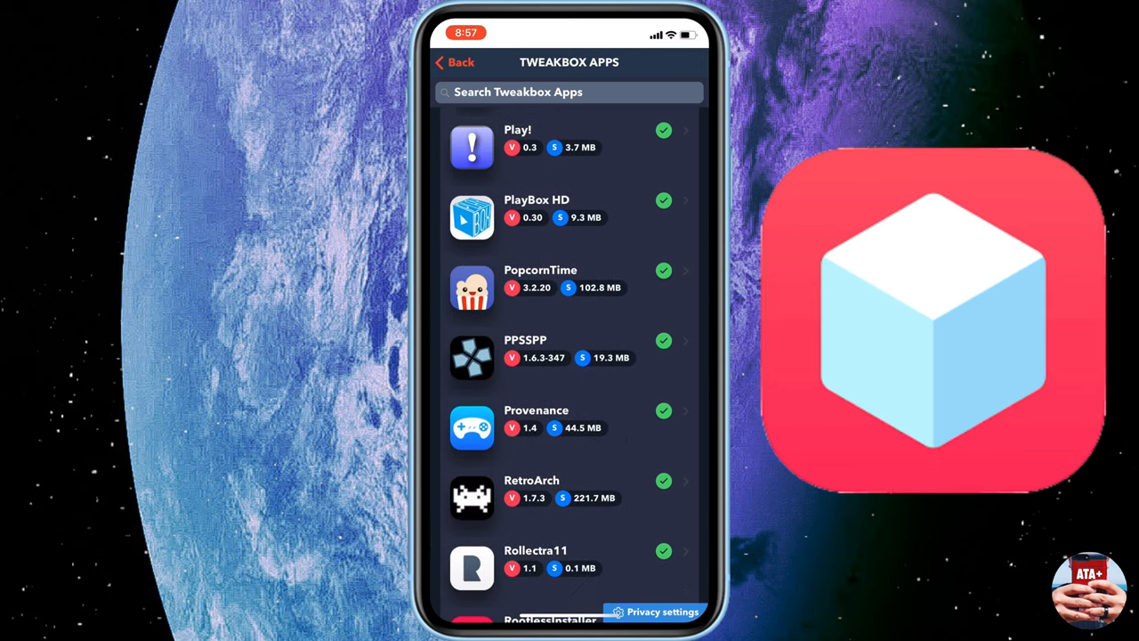
{"action": "left_click", "coordinate": [538, 418]}
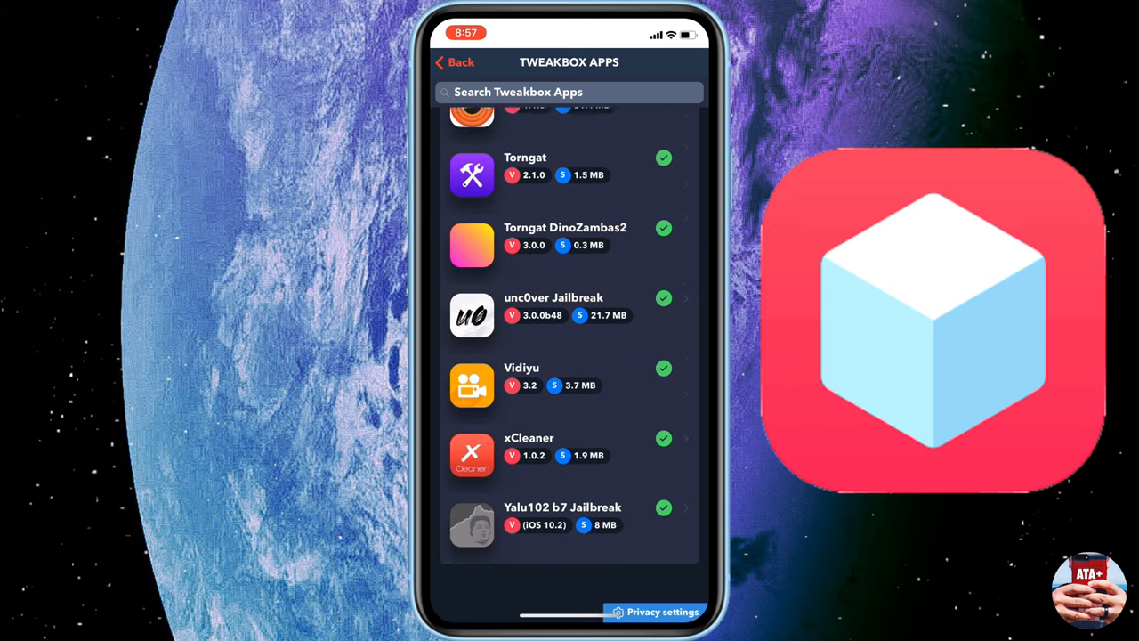
{"action": "scroll", "scroll_direction": "down", "scroll_amount": 3}
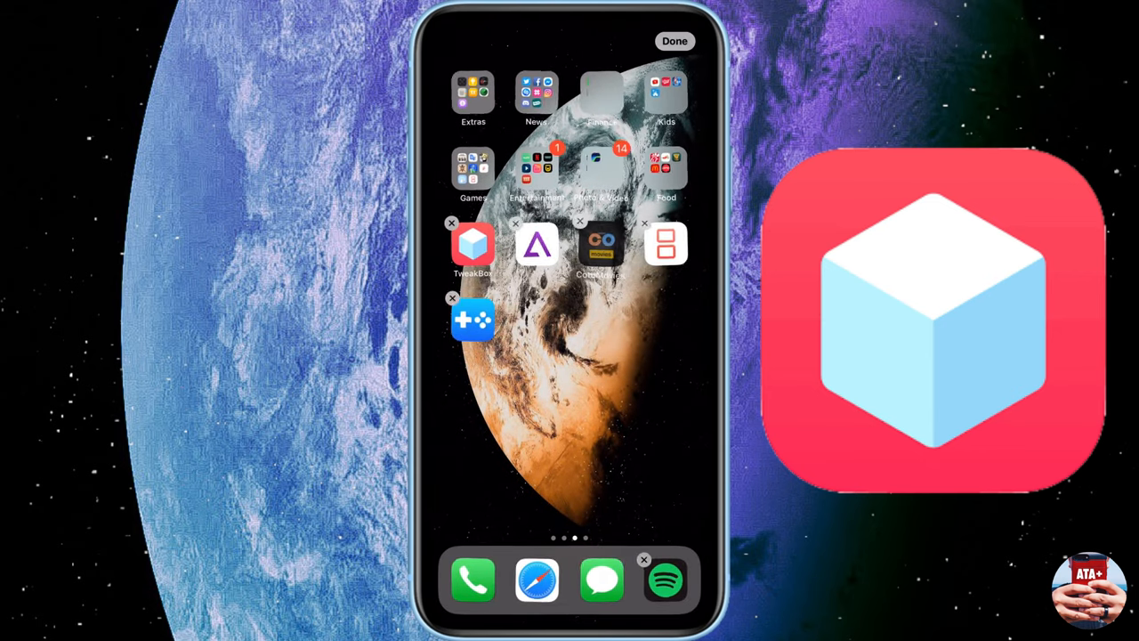
Step: In Safari search cotomovies, download the app from cotomovies.com and confirm the install
{"action": "left_click", "coordinate": [675, 41]}
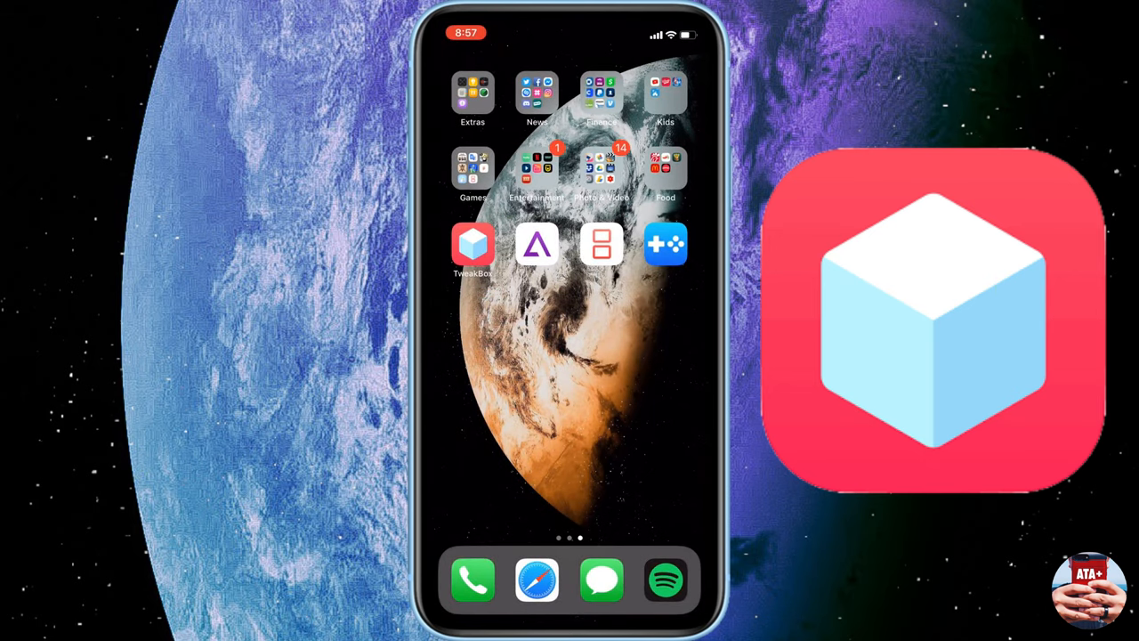
{"action": "left_click", "coordinate": [474, 245]}
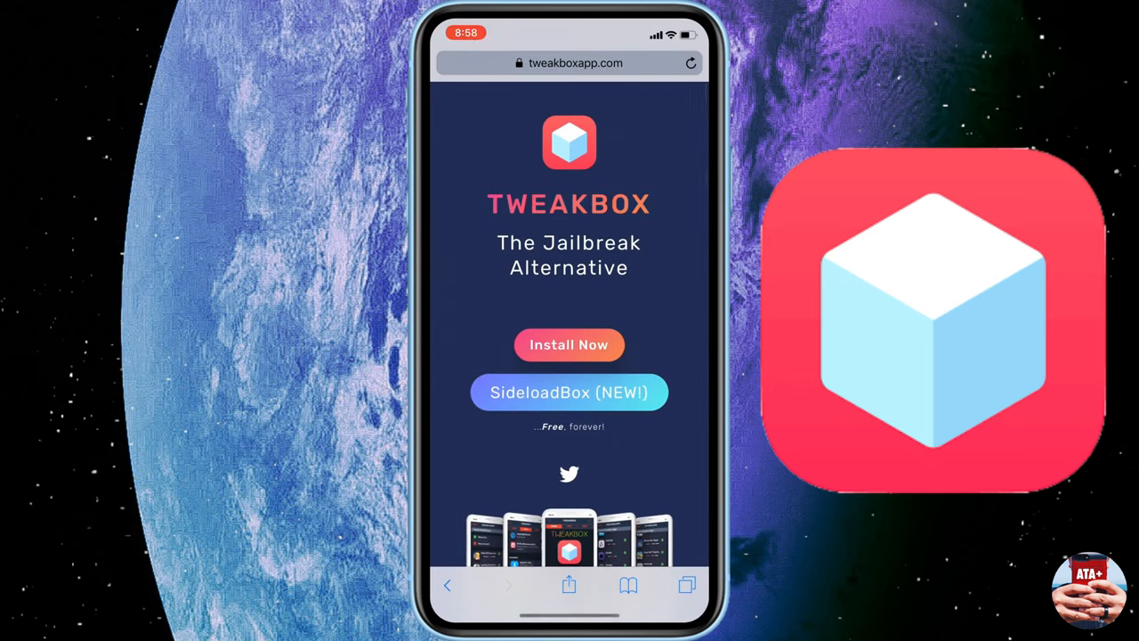
{"action": "left_click", "coordinate": [577, 62]}
{"action": "type", "text": "cotomovi"}
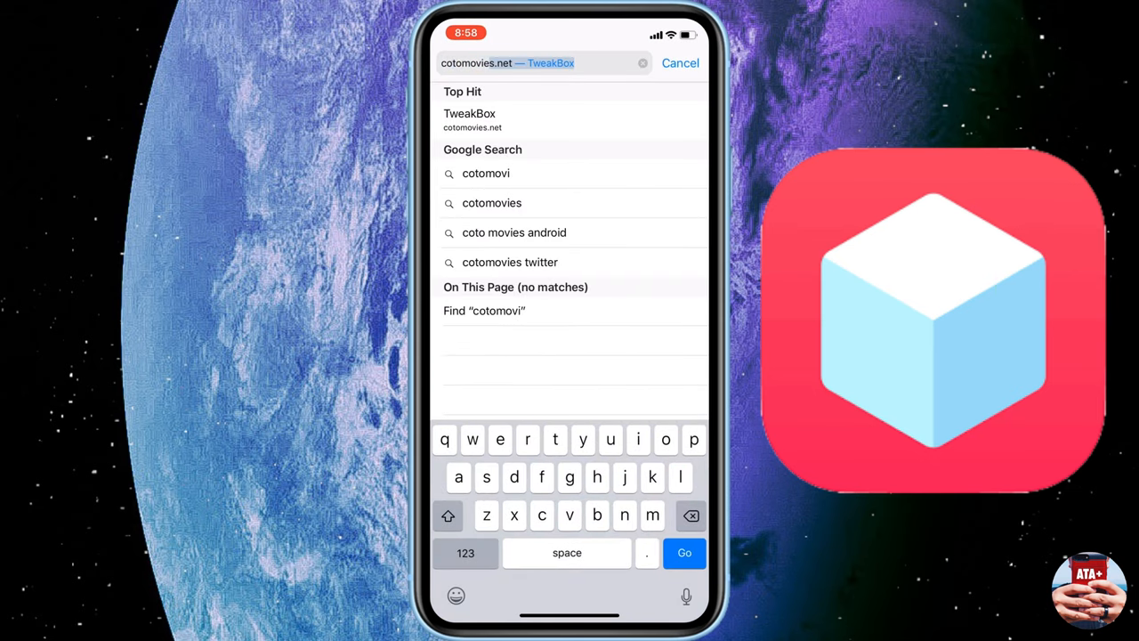
{"action": "left_click", "coordinate": [491, 203]}
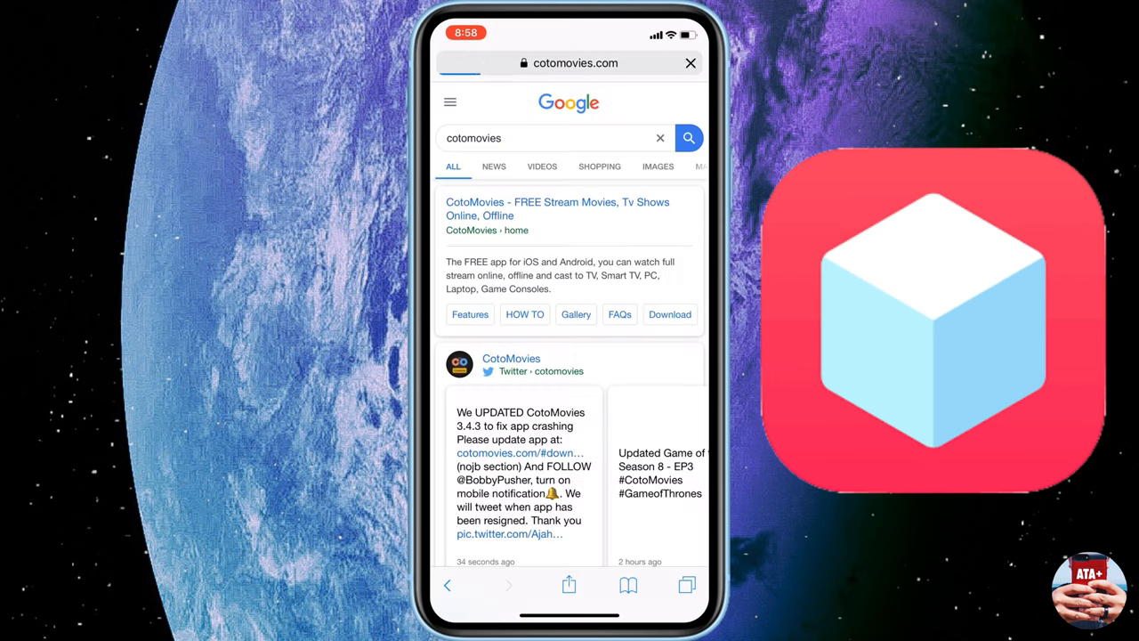
{"action": "left_click", "coordinate": [557, 208]}
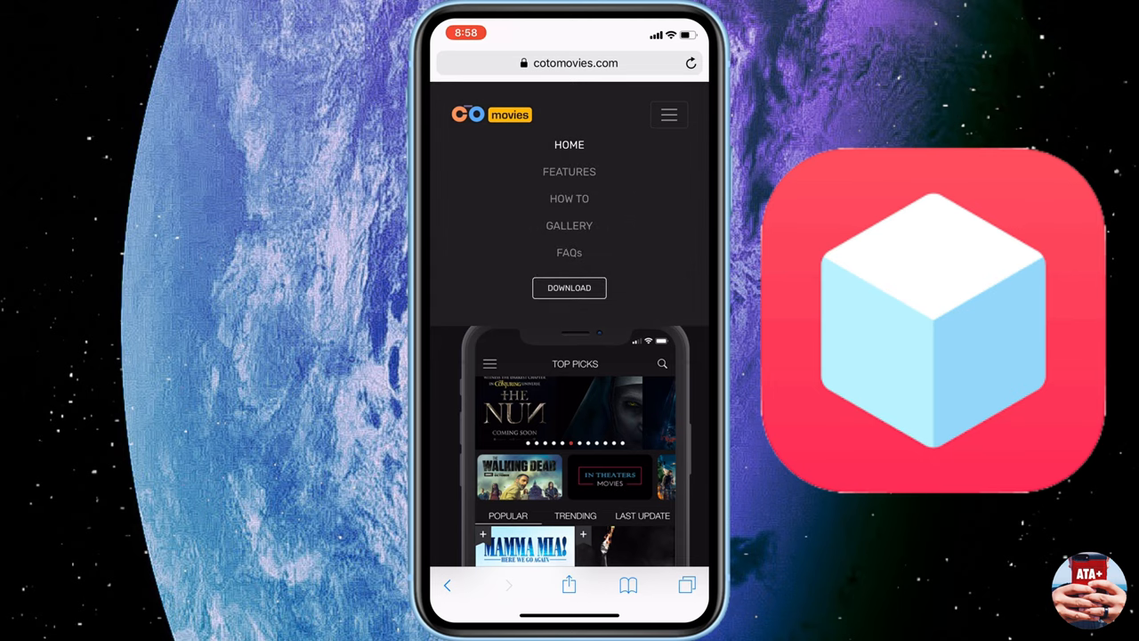
{"action": "left_click", "coordinate": [570, 288]}
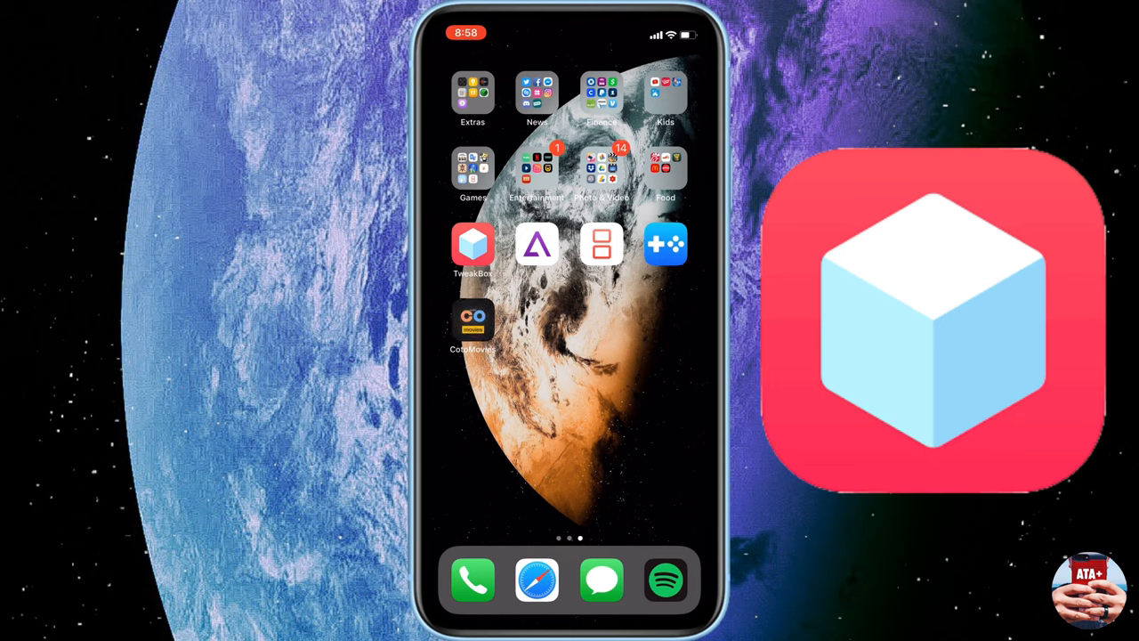
{"action": "left_click", "coordinate": [474, 324]}
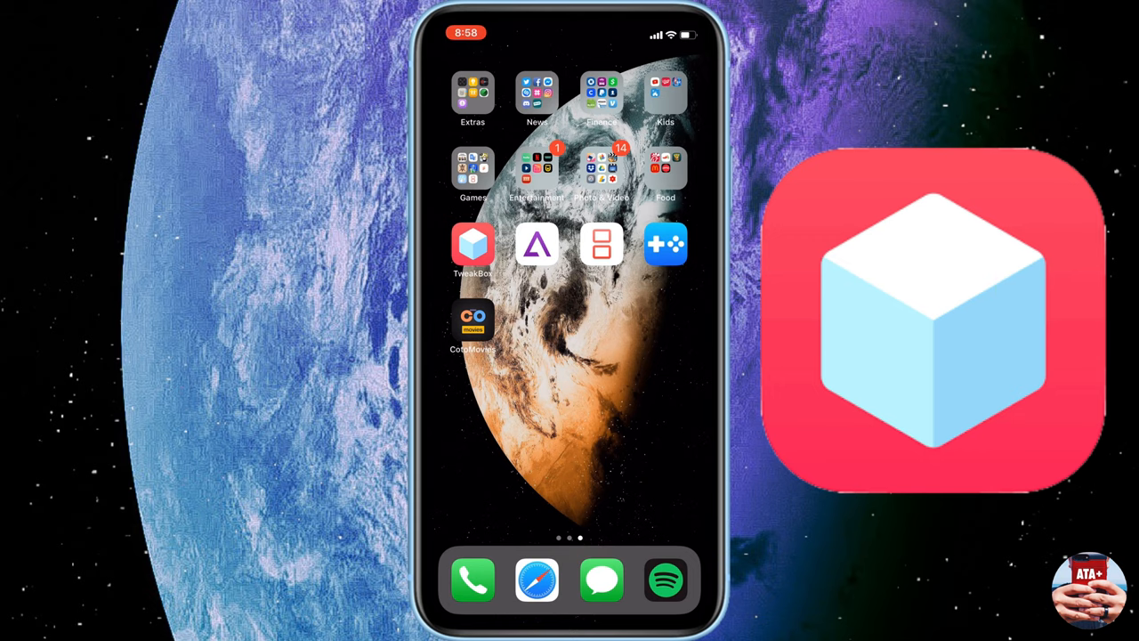
Step: Install YouTube++ from the Tweaked Apps category so it appears on the home screen
{"action": "left_click", "coordinate": [474, 244]}
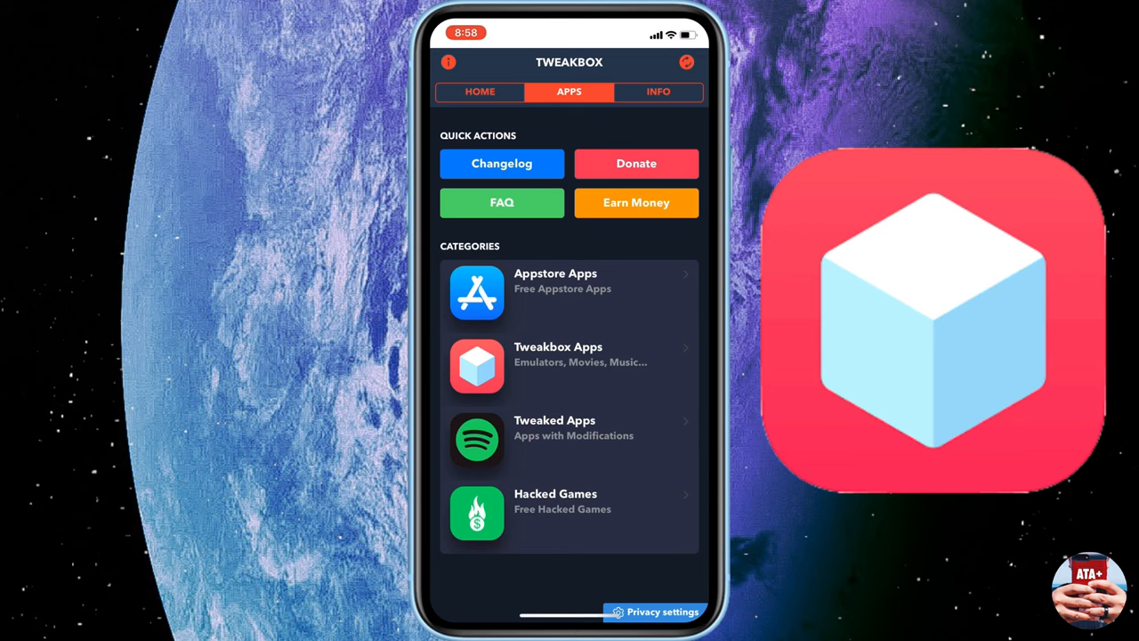
{"action": "left_click", "coordinate": [570, 435]}
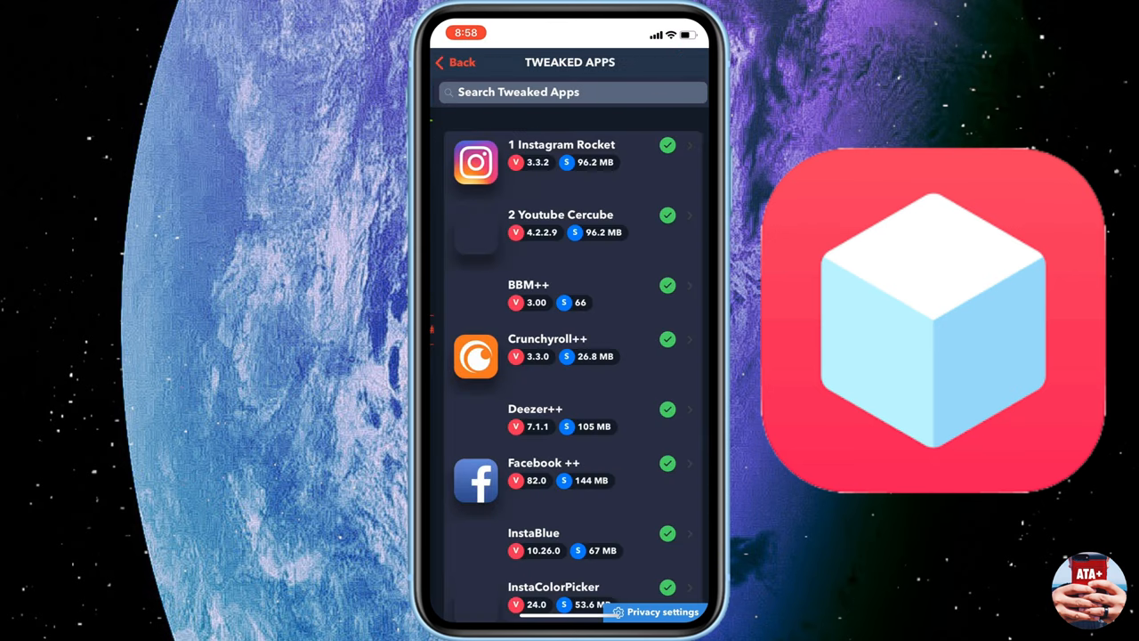
{"action": "scroll", "scroll_direction": "down", "scroll_amount": 3}
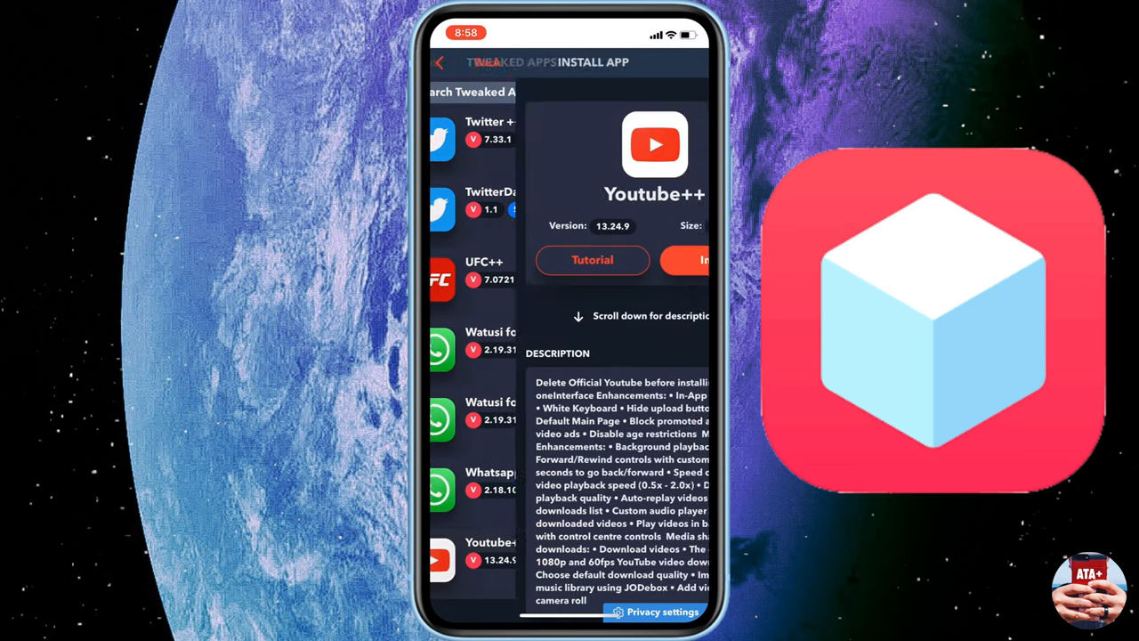
{"action": "left_click", "coordinate": [685, 260]}
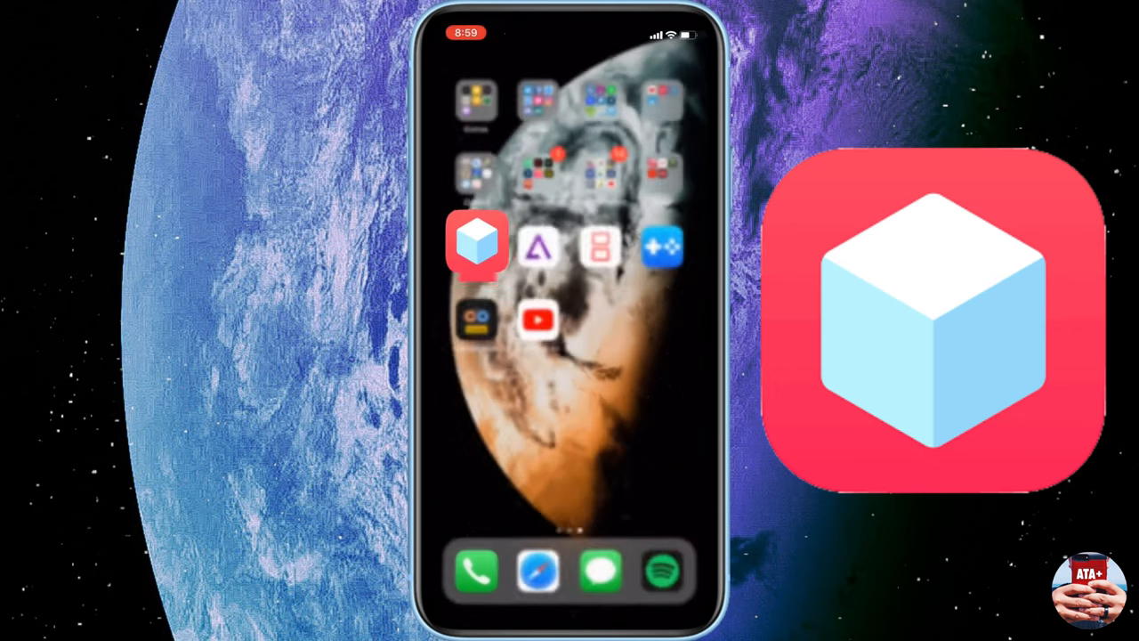
Step: Browse the Tweakbox Apps list, then return home and swipe to the stock-apps page
{"action": "left_click", "coordinate": [538, 320]}
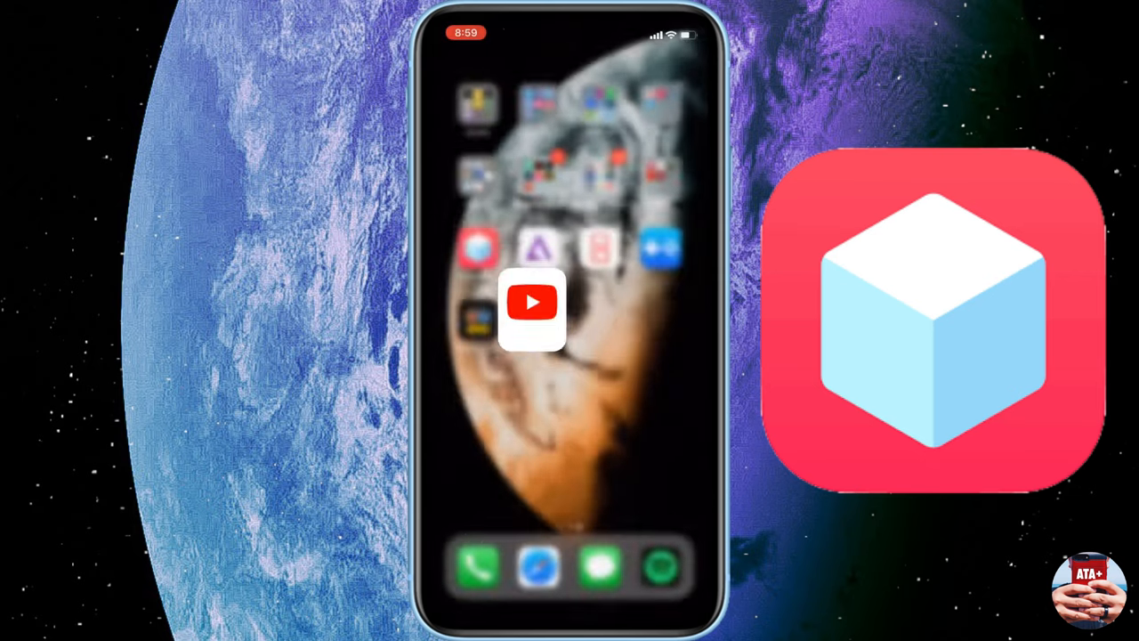
{"action": "left_click", "coordinate": [531, 306]}
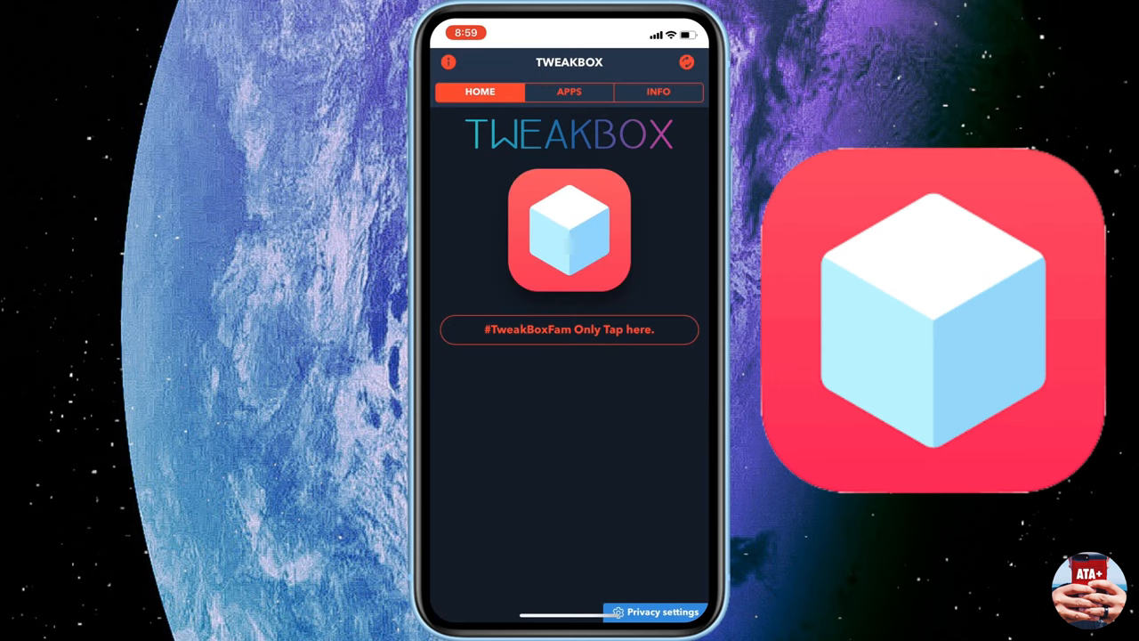
{"action": "left_click", "coordinate": [569, 93]}
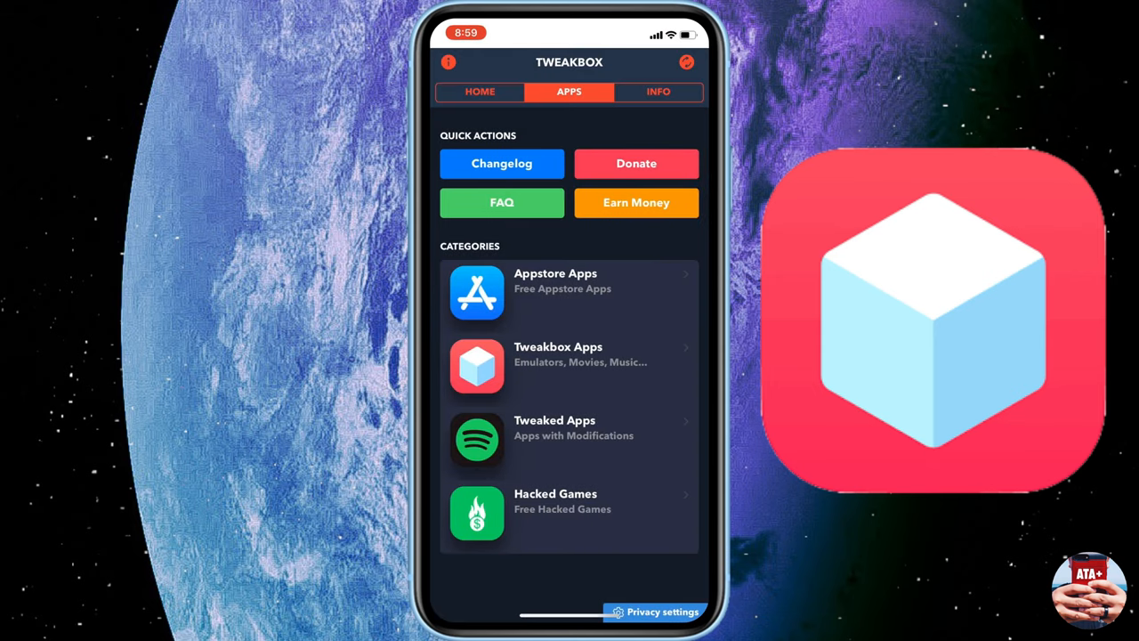
{"action": "left_click", "coordinate": [569, 354]}
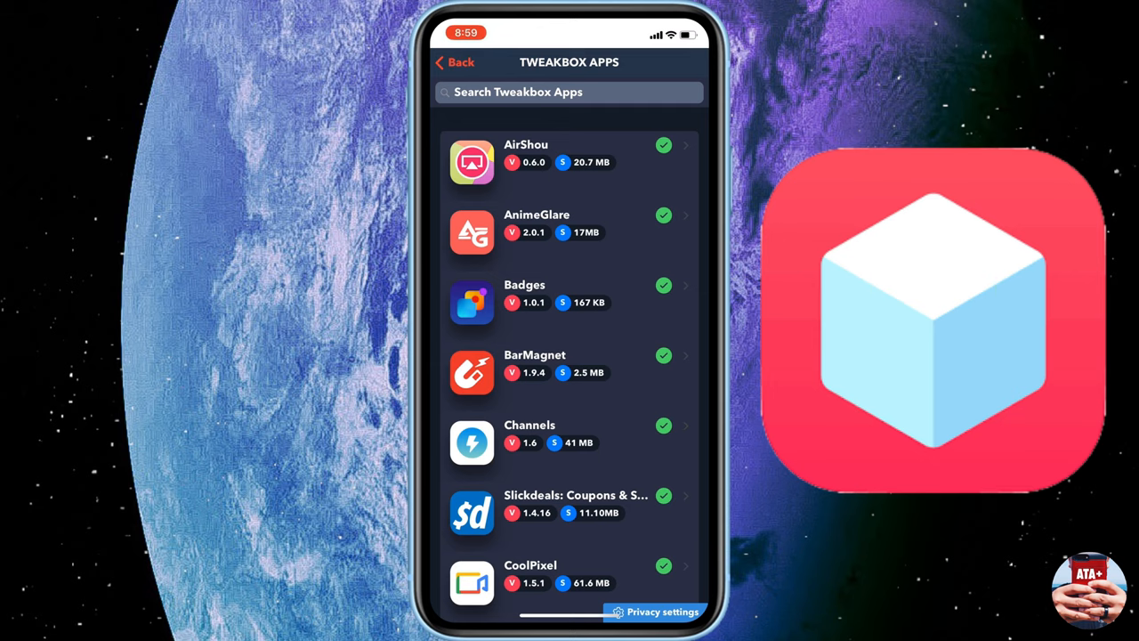
{"action": "scroll", "scroll_direction": "down", "scroll_amount": 3}
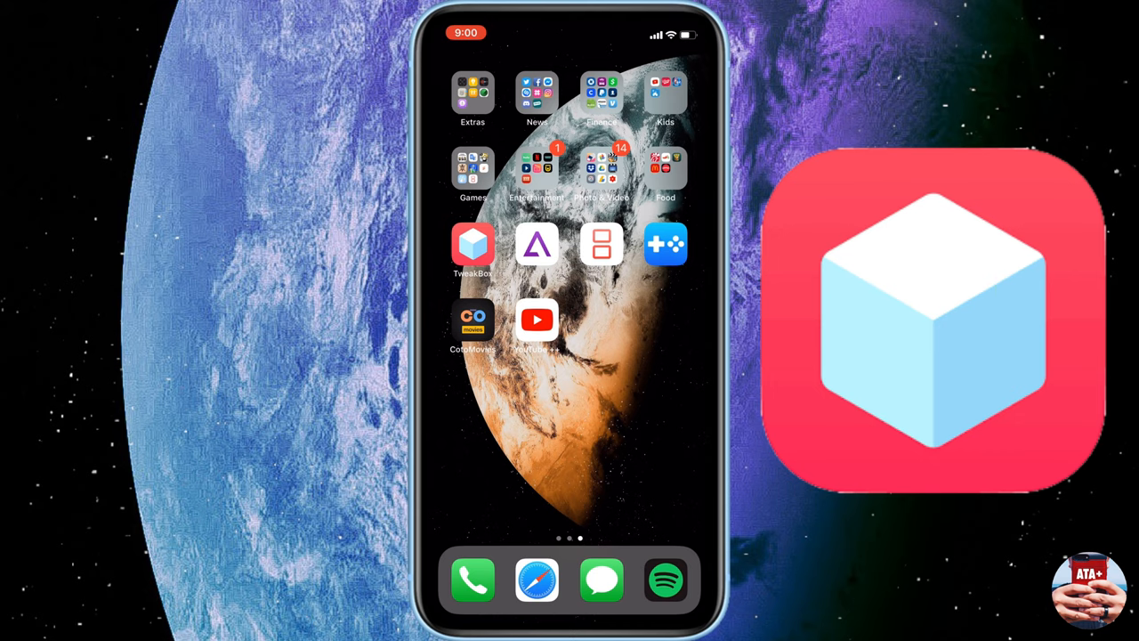
{"action": "scroll", "scroll_direction": "left", "scroll_amount": 3}
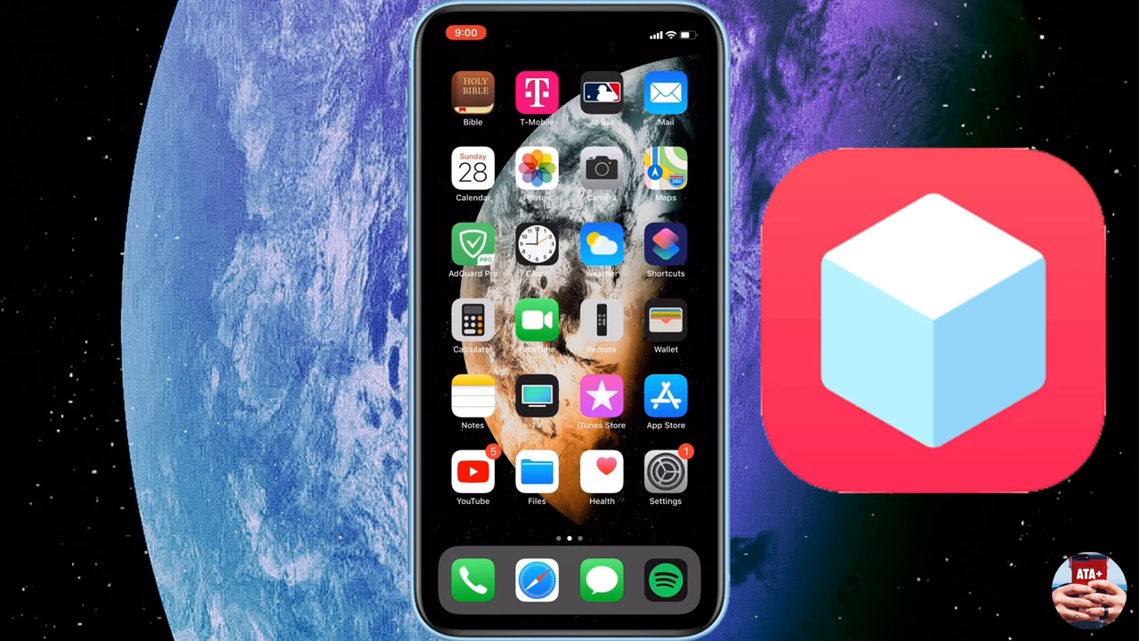
Step: Search the App Store for adguard pro and open the installed AdGuard Pro app
{"action": "left_click", "coordinate": [666, 401]}
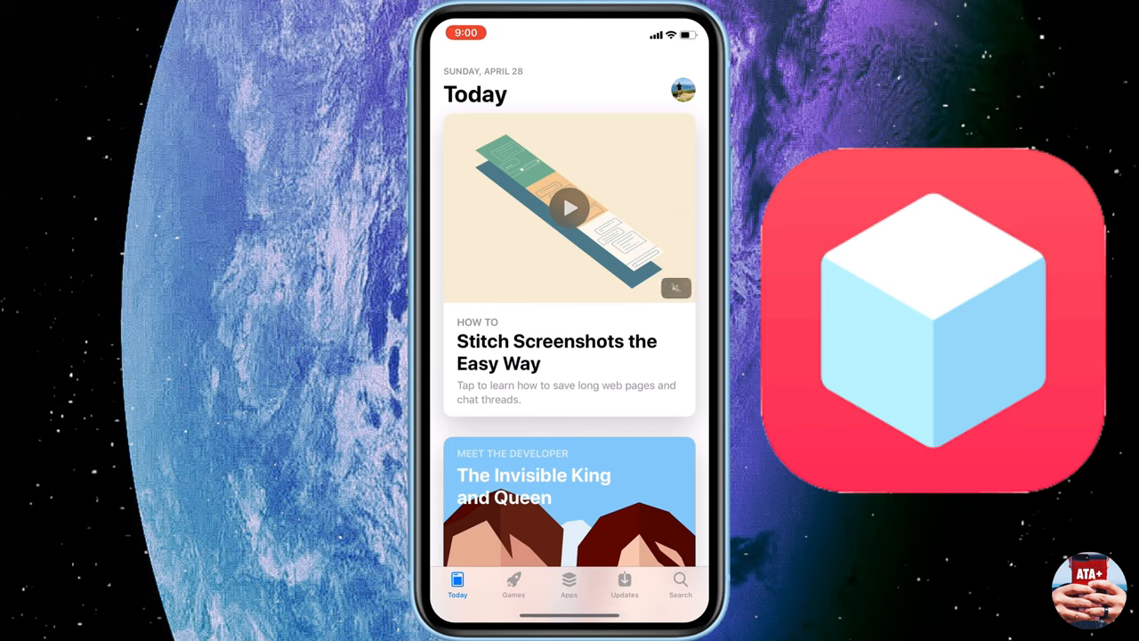
{"action": "left_click", "coordinate": [680, 586]}
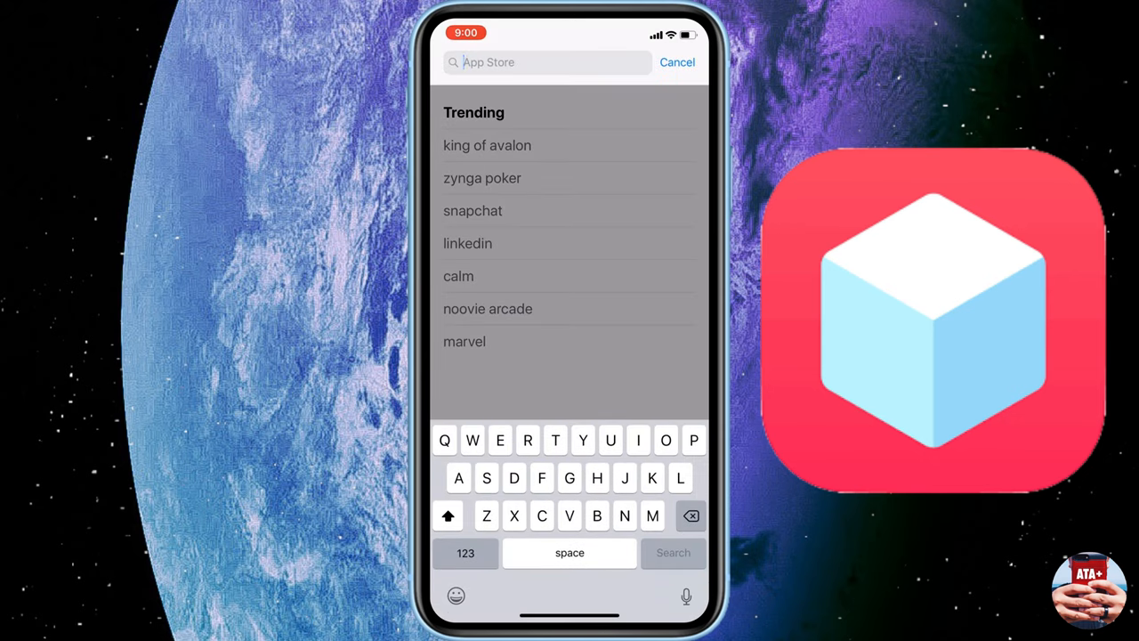
{"action": "type", "text": "Adgu"}
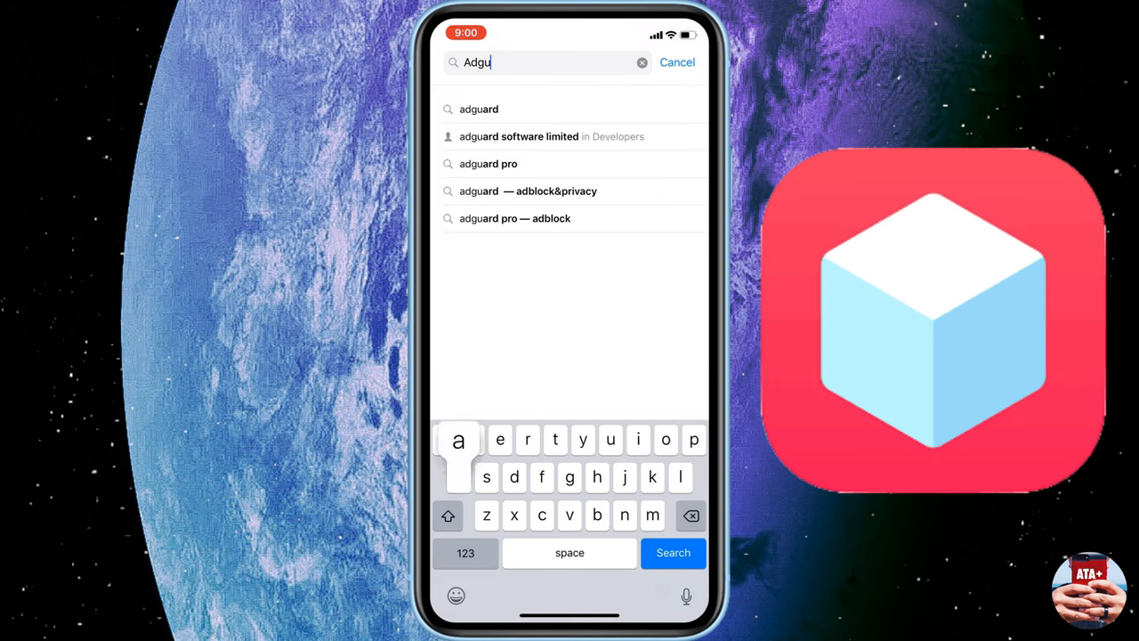
{"action": "left_click", "coordinate": [488, 164]}
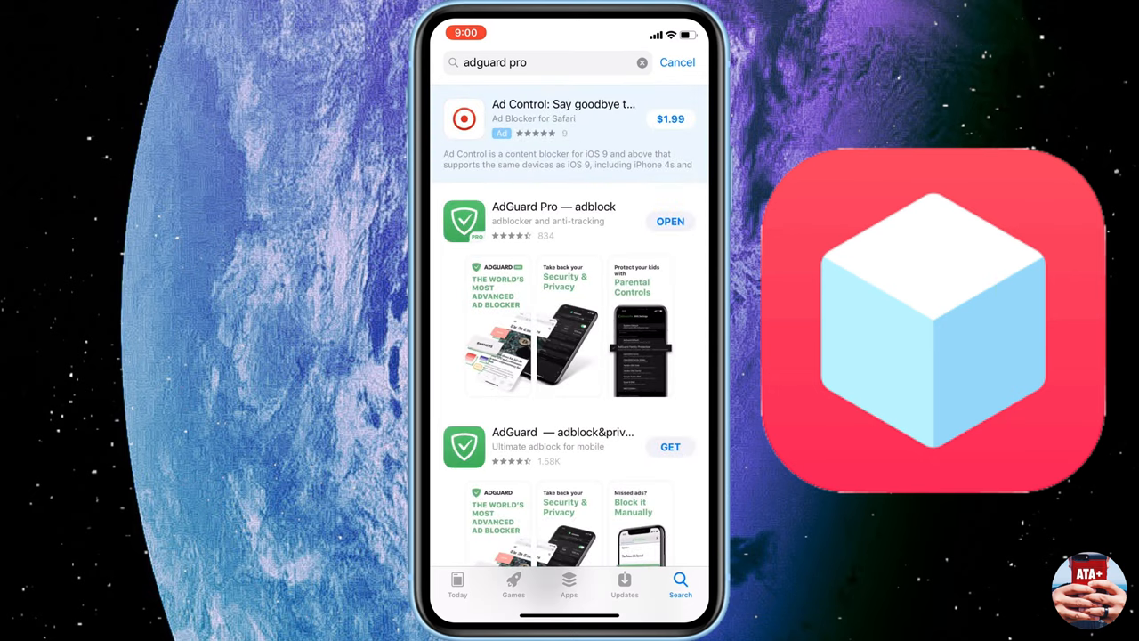
{"action": "left_click", "coordinate": [553, 221]}
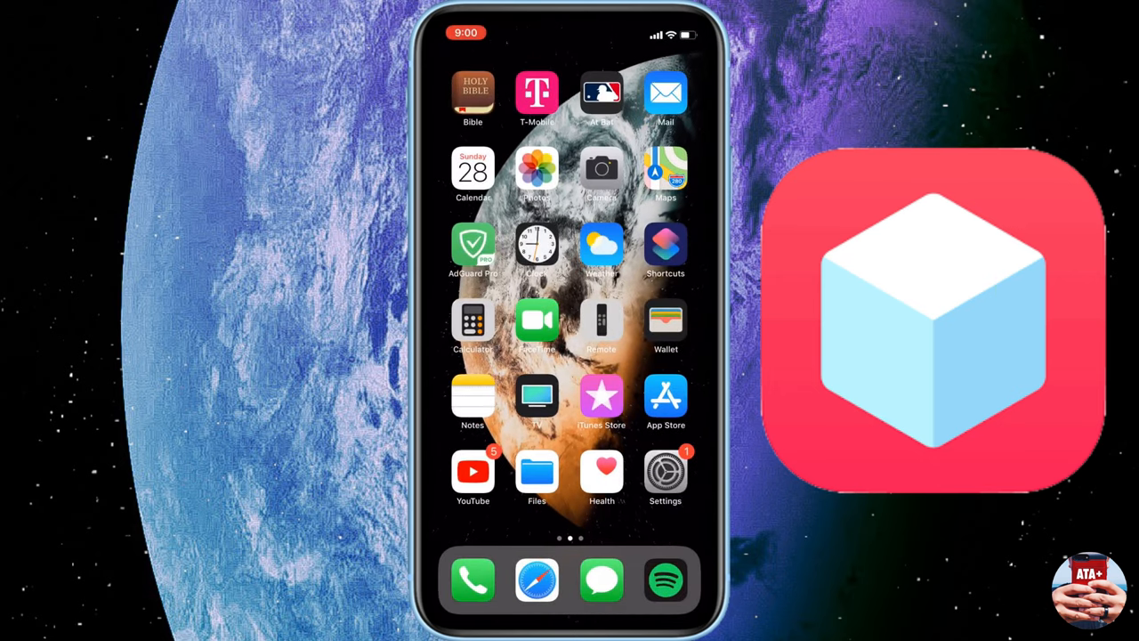
Step: Switch AdGuard Pro's Privacy module status on
{"action": "left_click", "coordinate": [473, 246]}
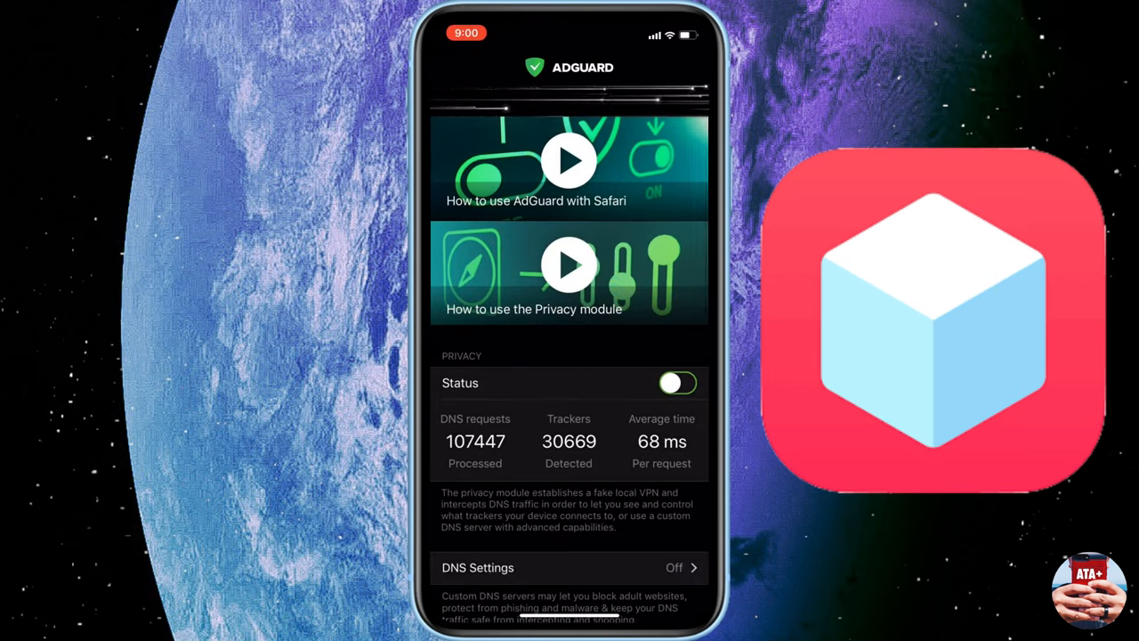
{"action": "left_click", "coordinate": [678, 383]}
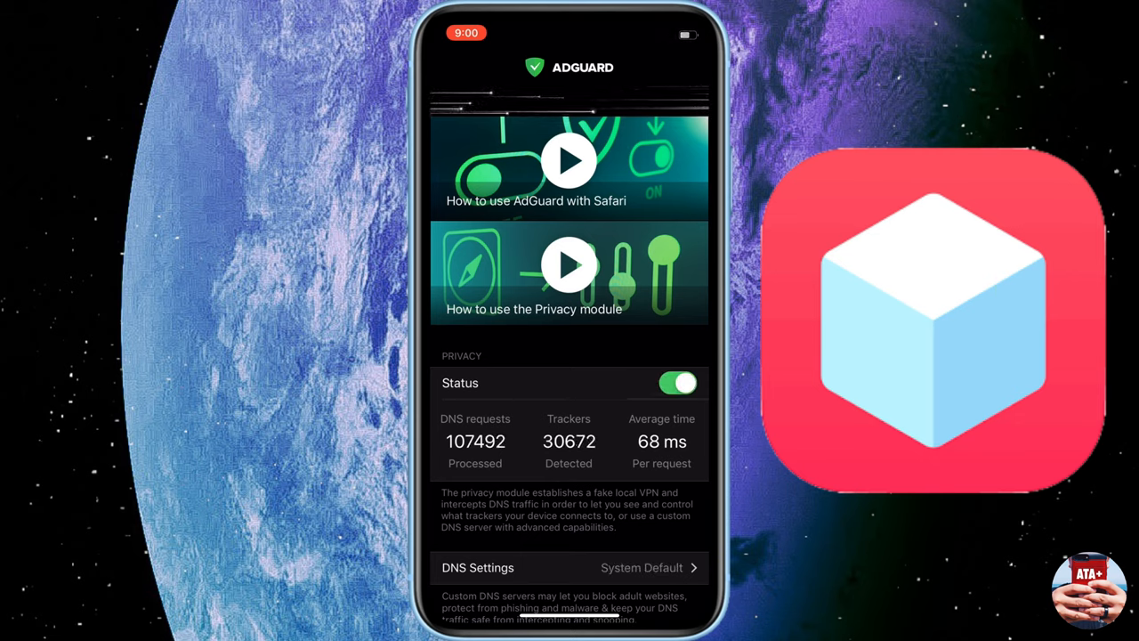